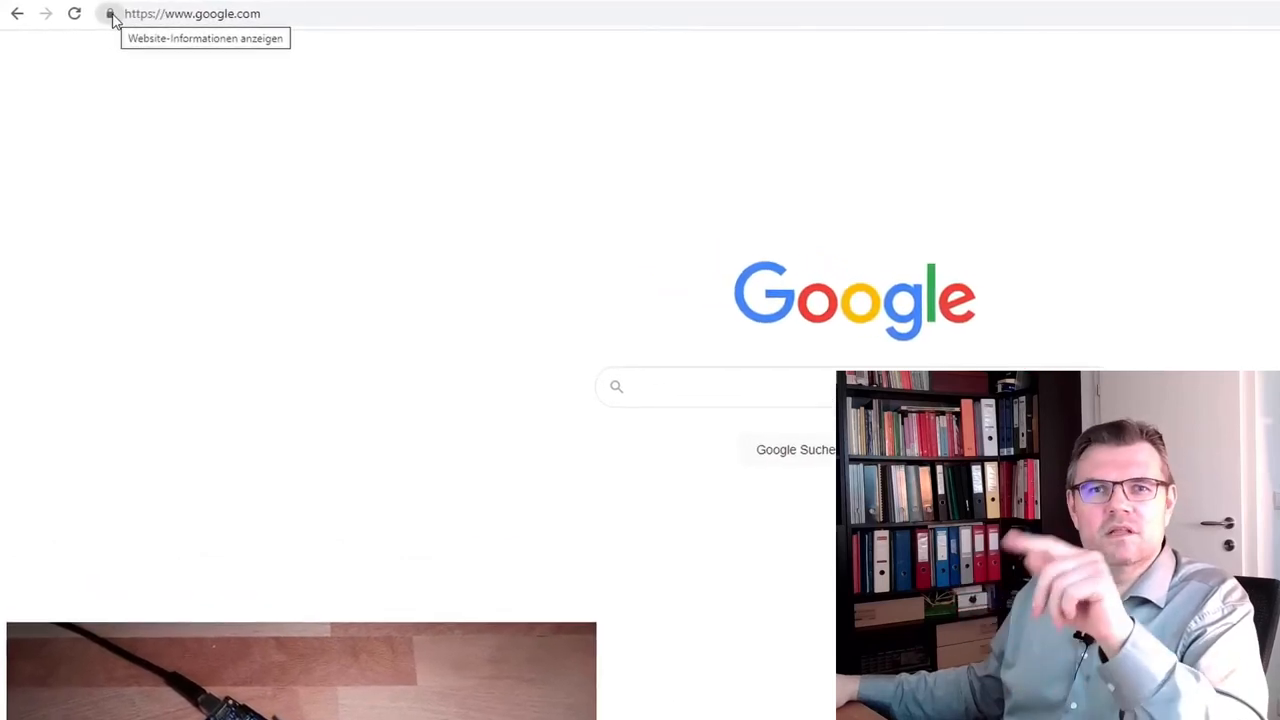
Show google.com's certificate fingerprint from the lock icon's certificate details
click(112, 12)
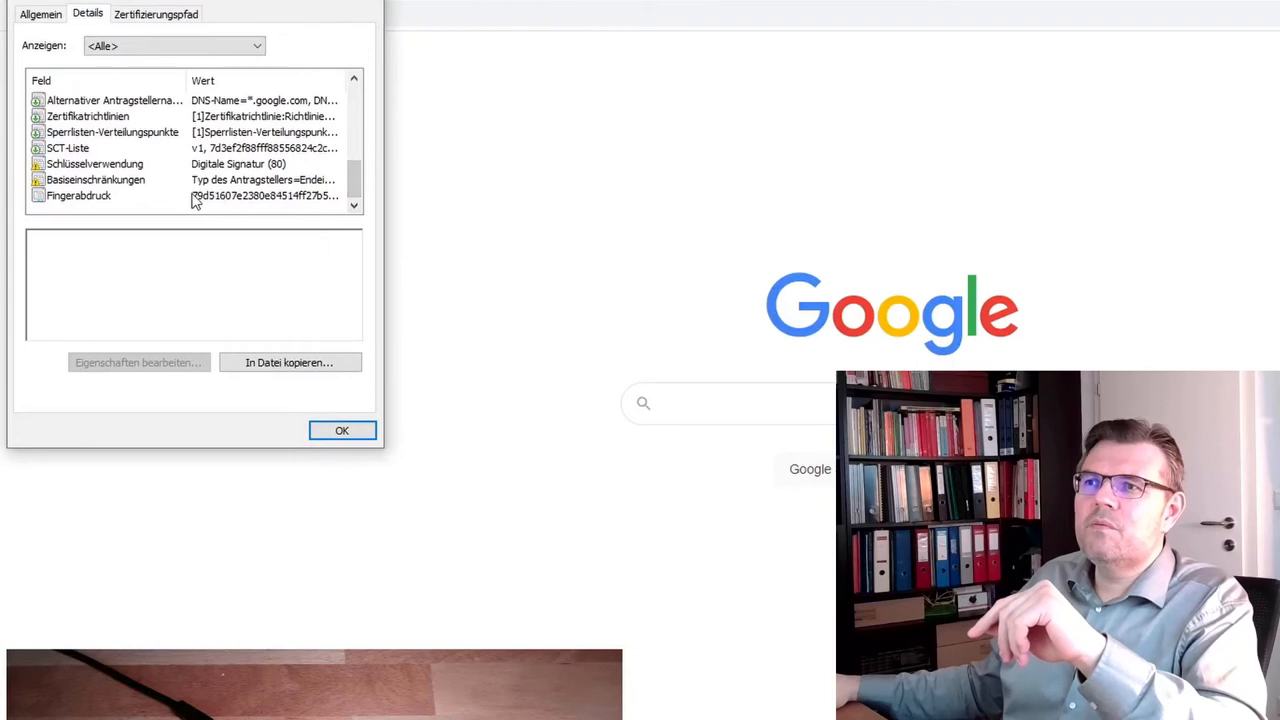
click(78, 196)
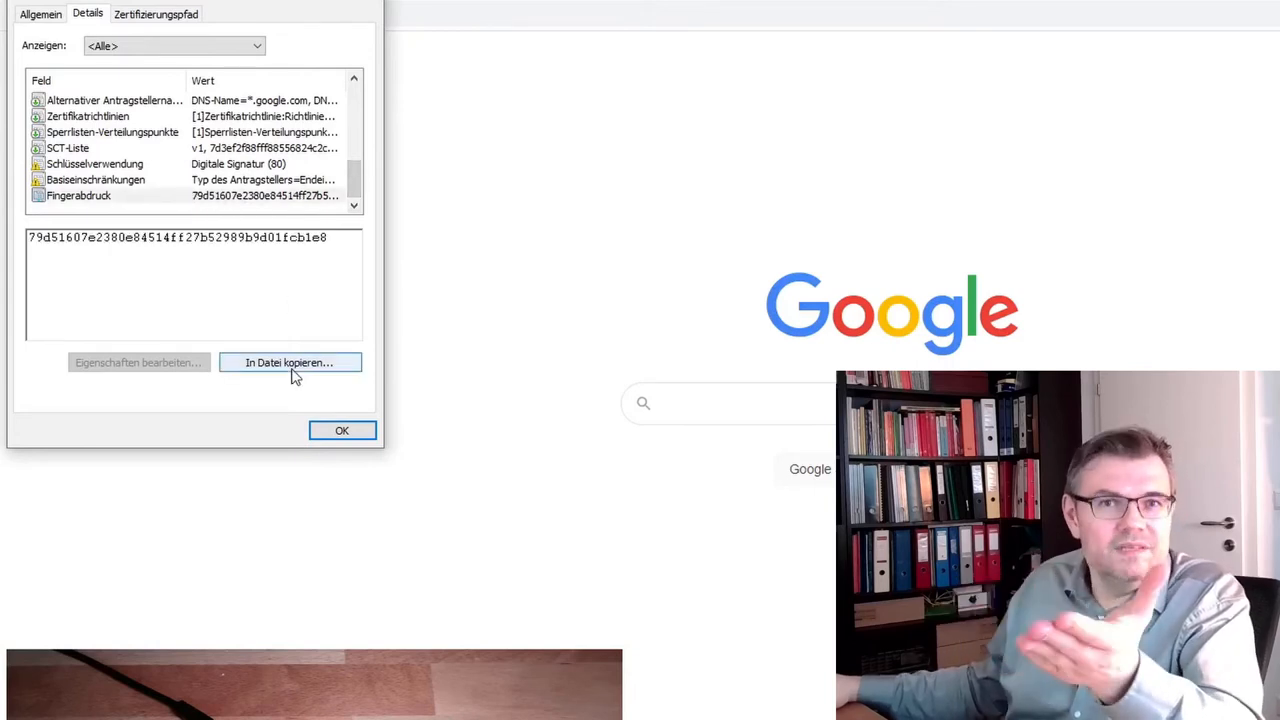
click(340, 430)
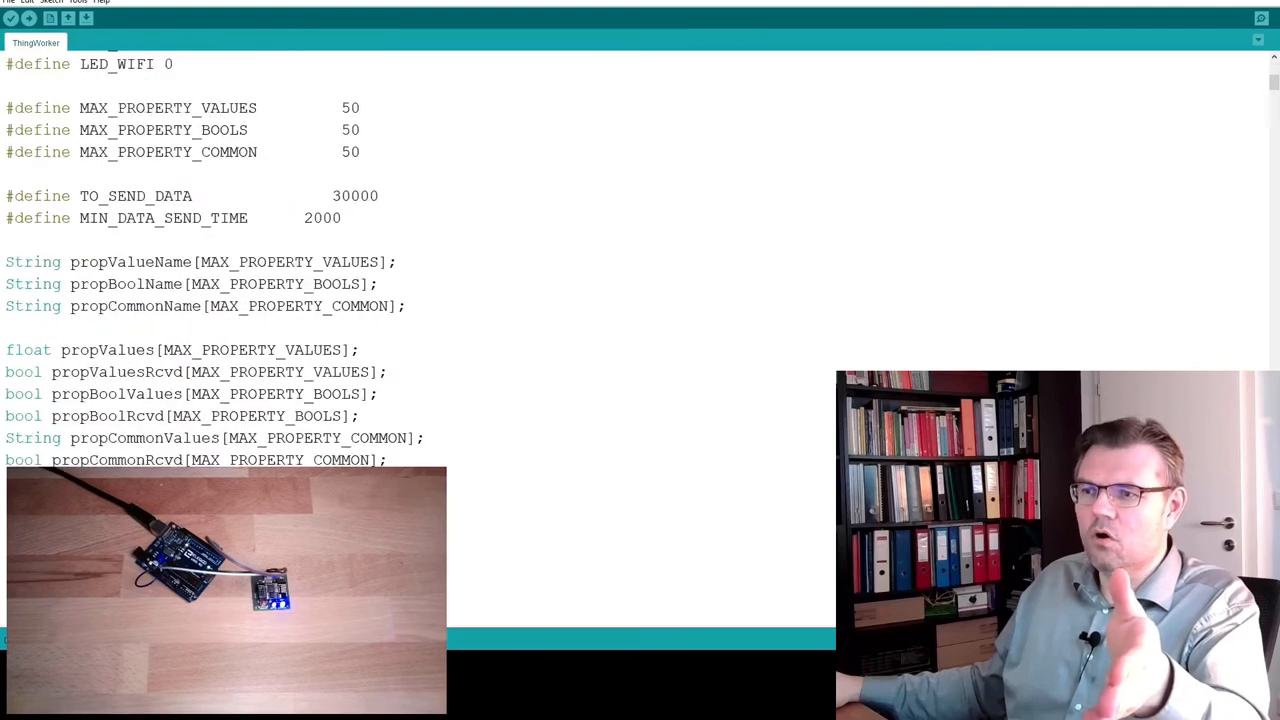
scroll(down, 3)
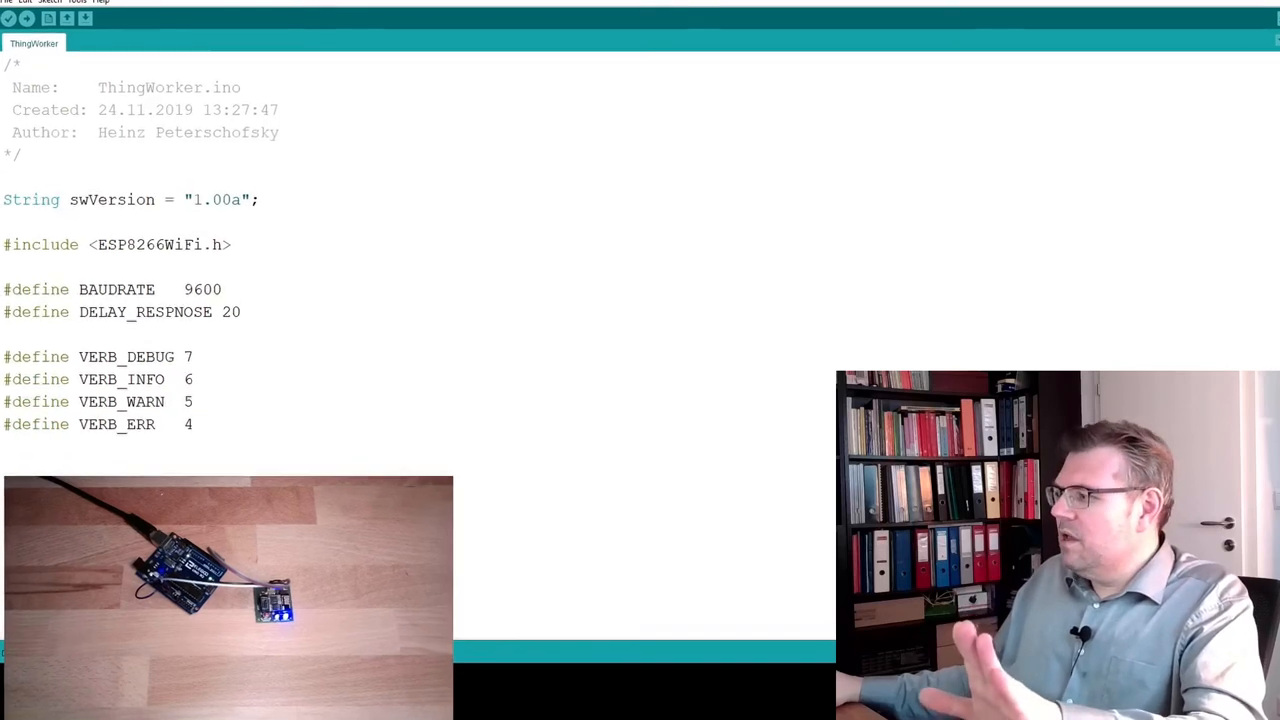
Select Generic ESP8266 Module as the target board under Tools > Board
click(62, 4)
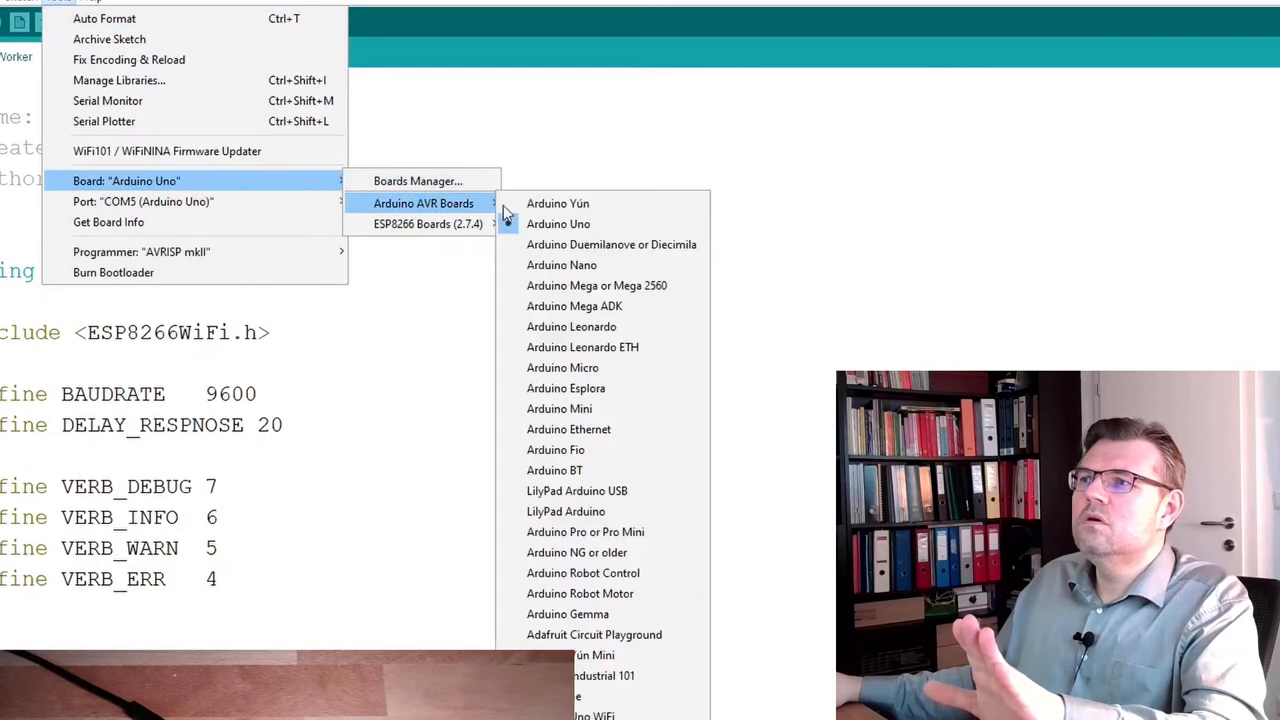
mouse_move(428, 224)
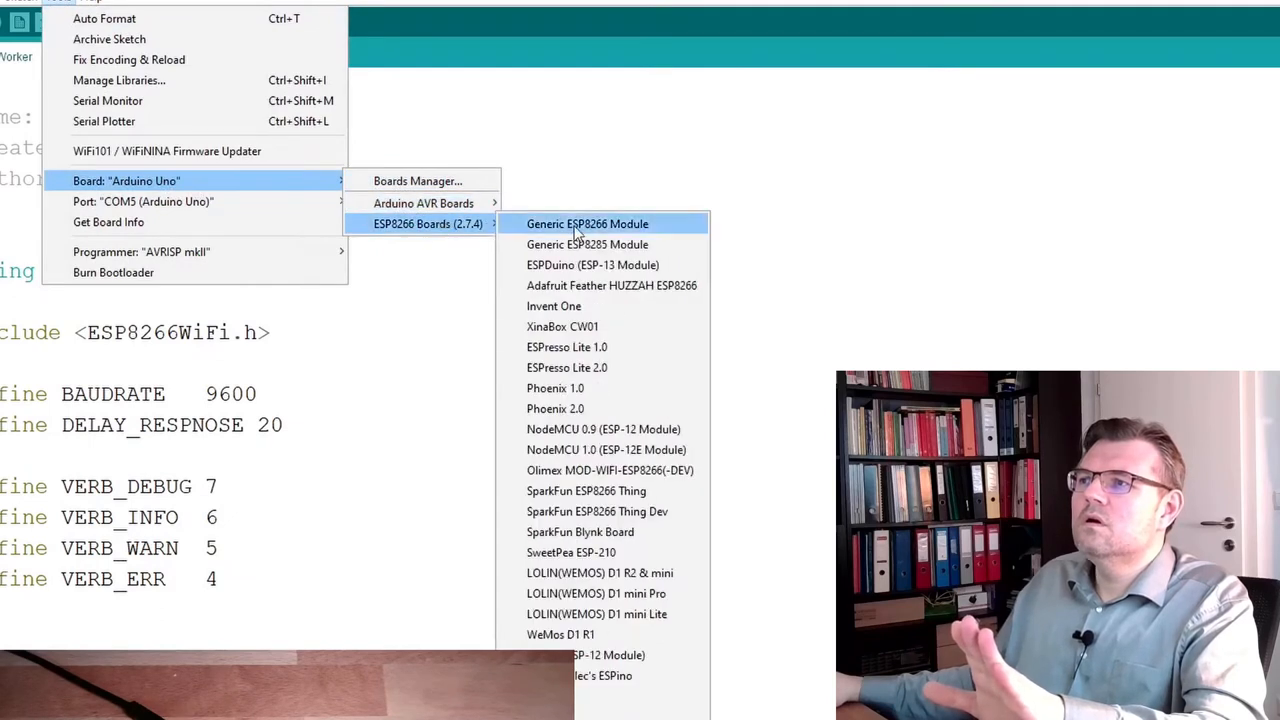
click(588, 224)
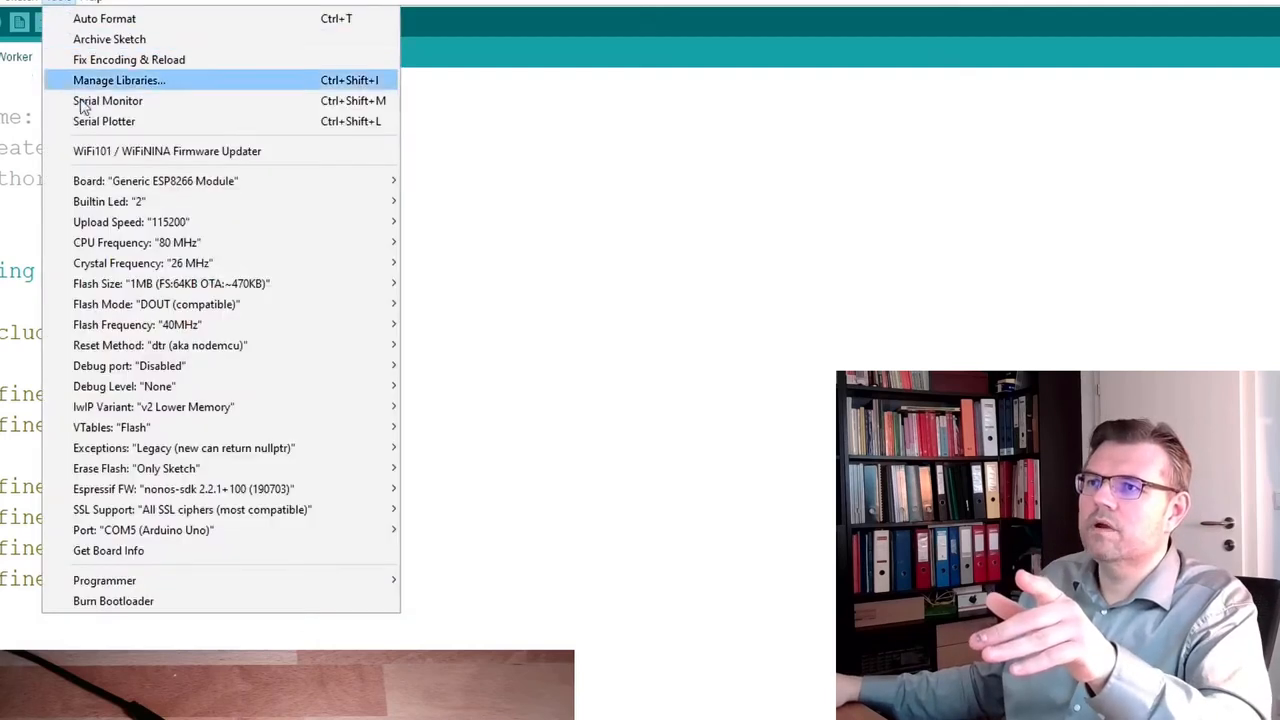
mouse_move(156, 180)
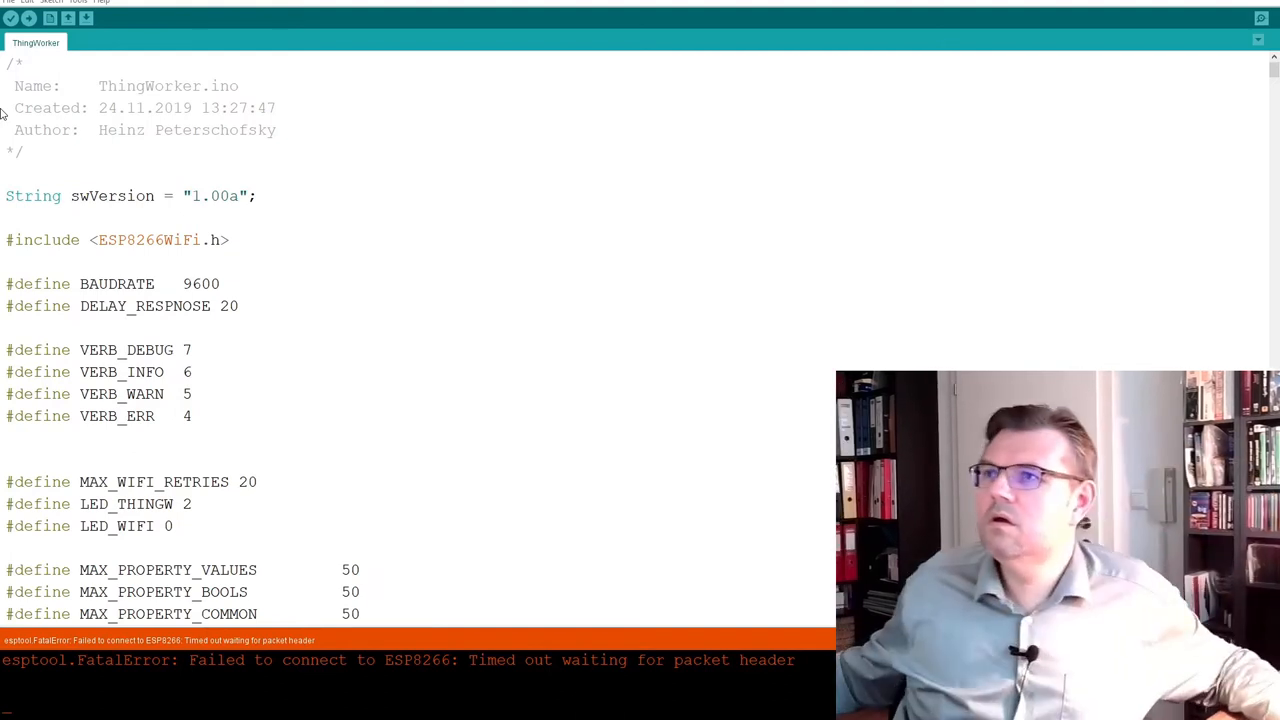
Retry uploading the ThingWorker sketch to the ESP8266 module
click(28, 18)
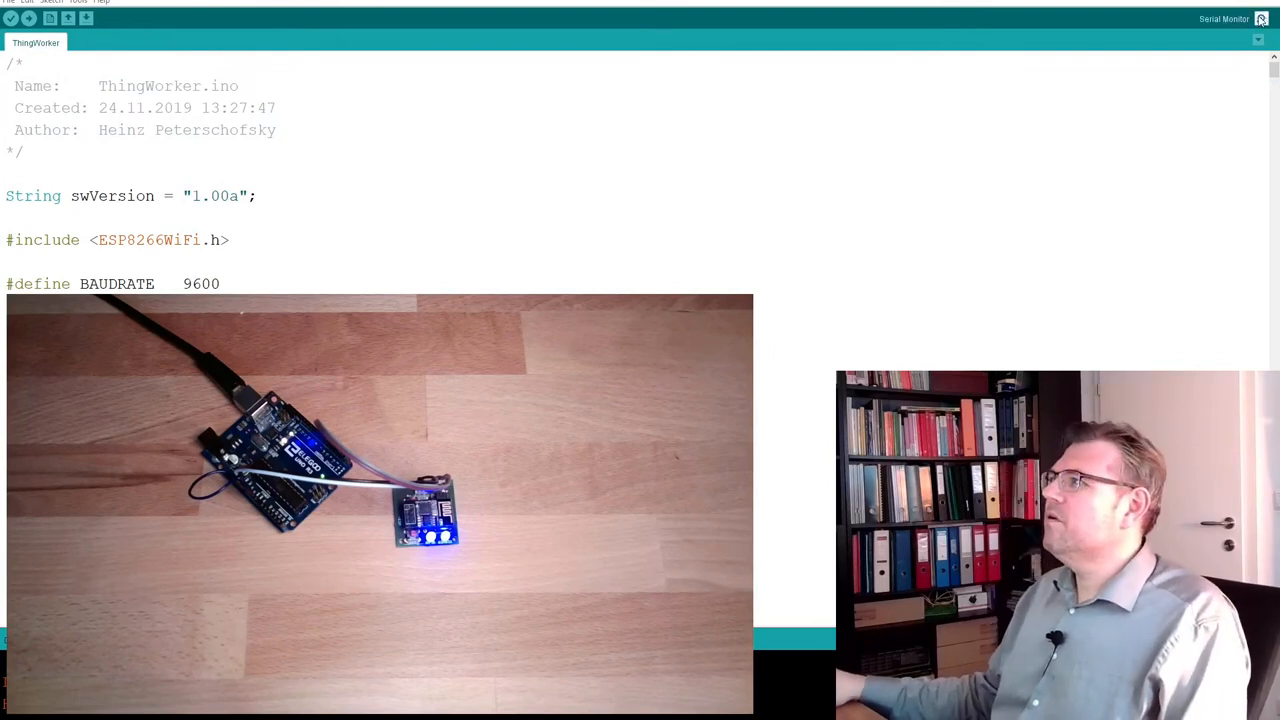
click(1224, 18)
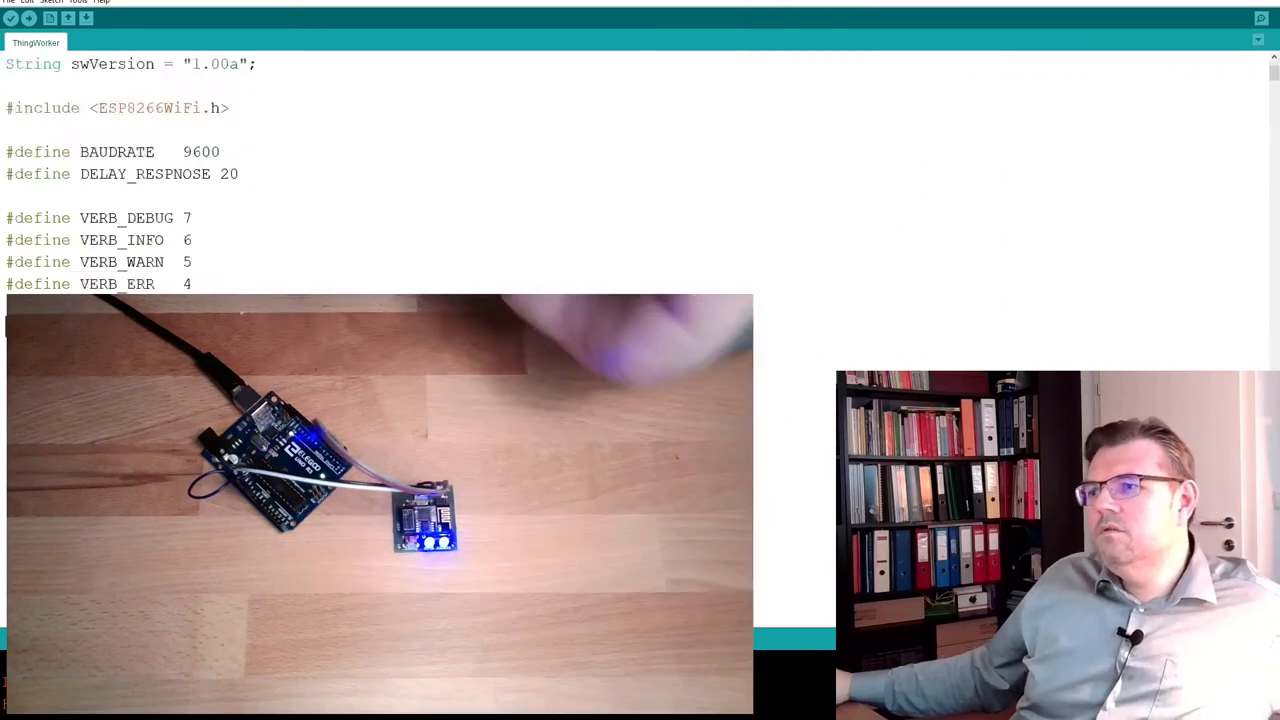
scroll(down, 3)
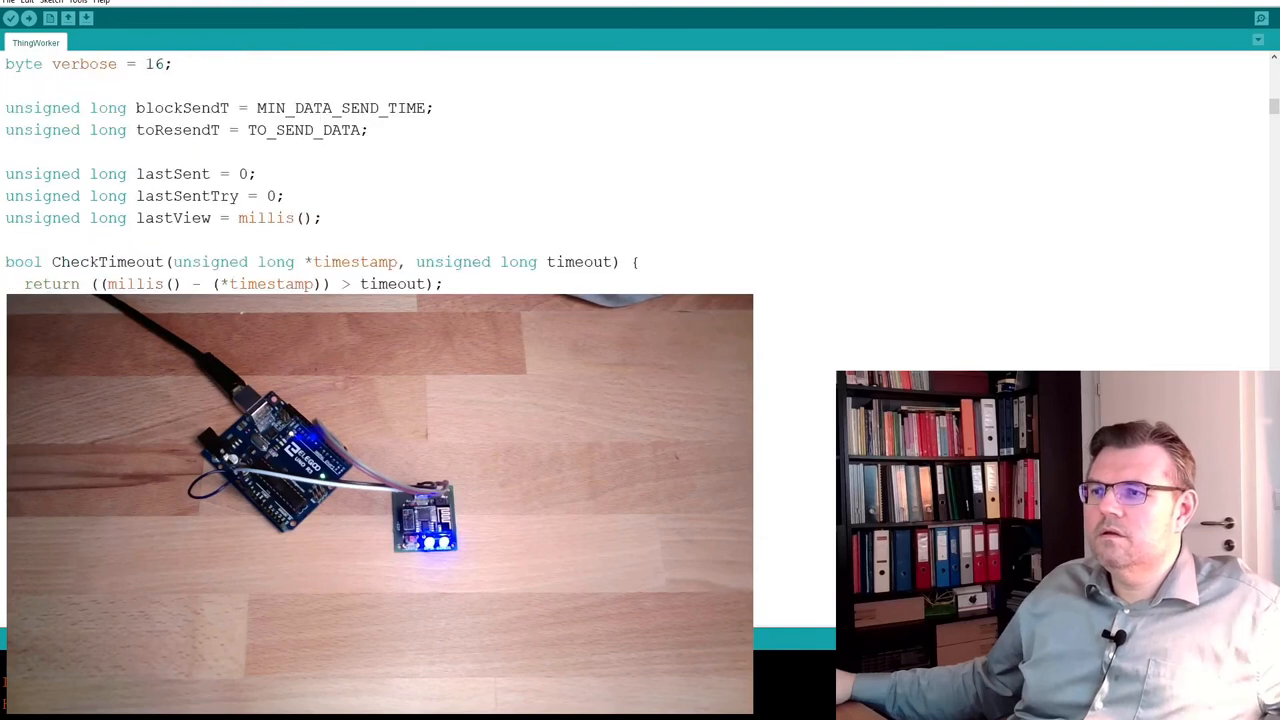
scroll(down, 3)
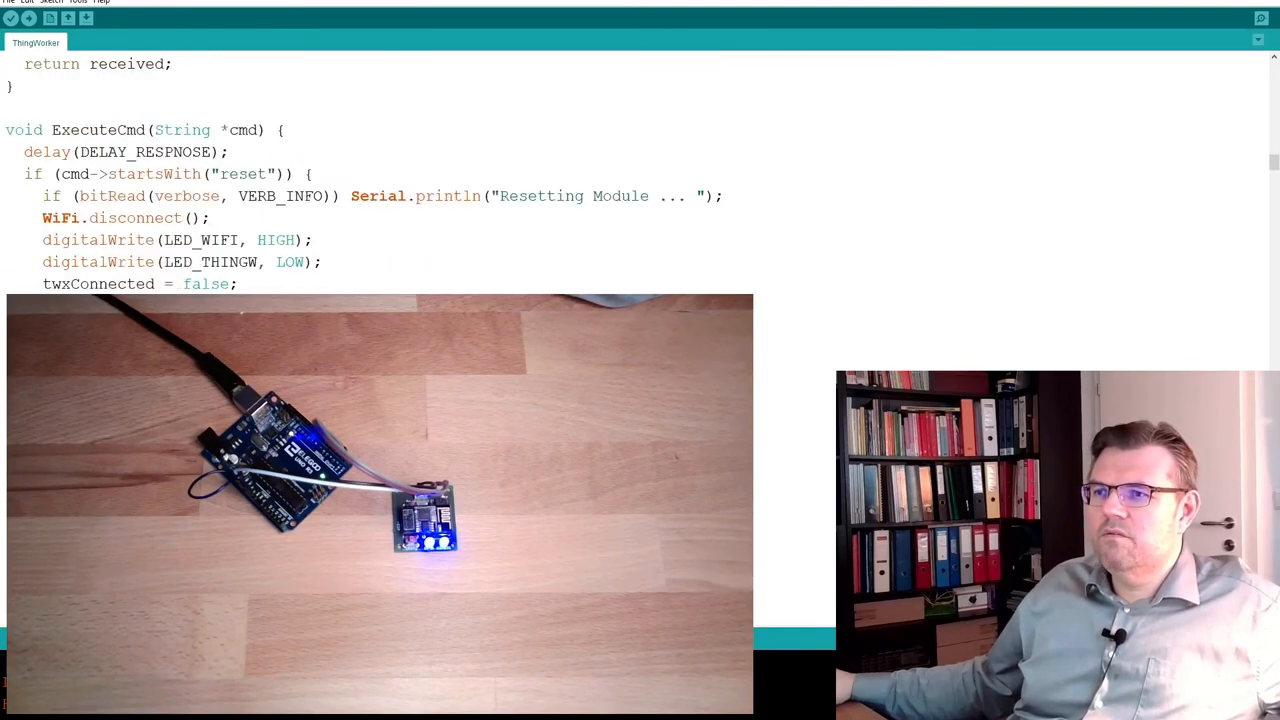
scroll(down, 3)
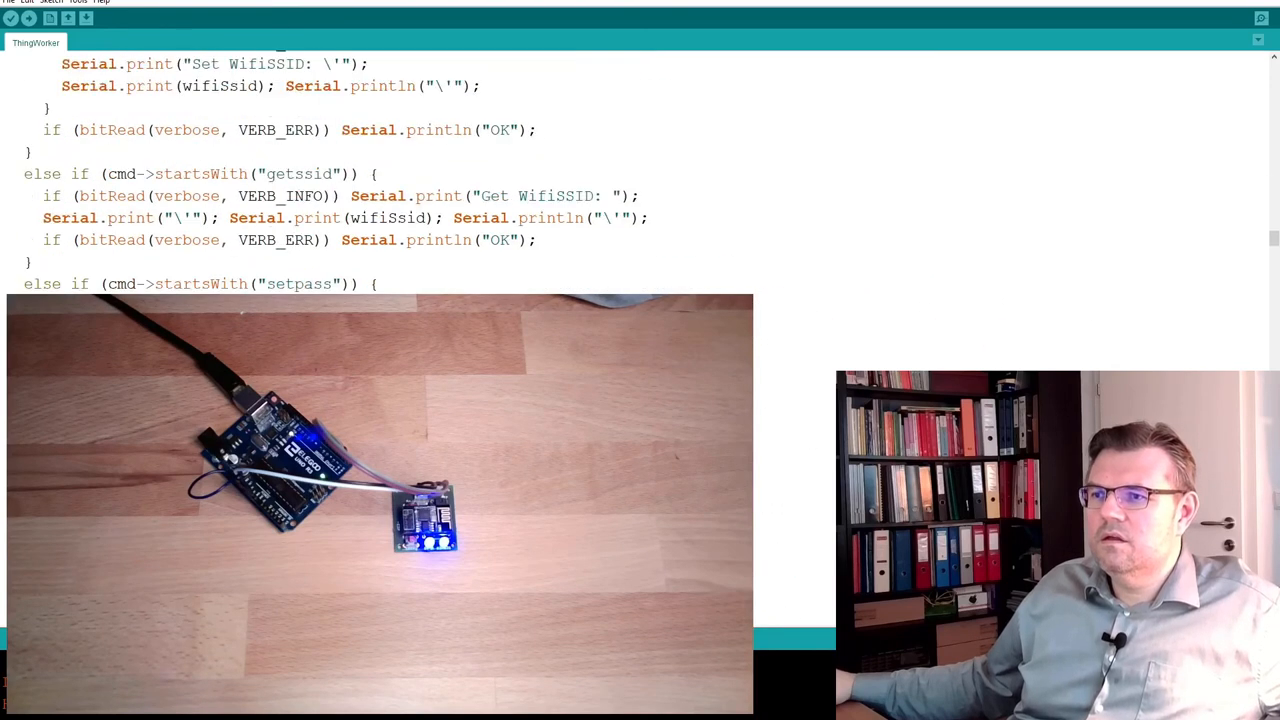
scroll(down, 3)
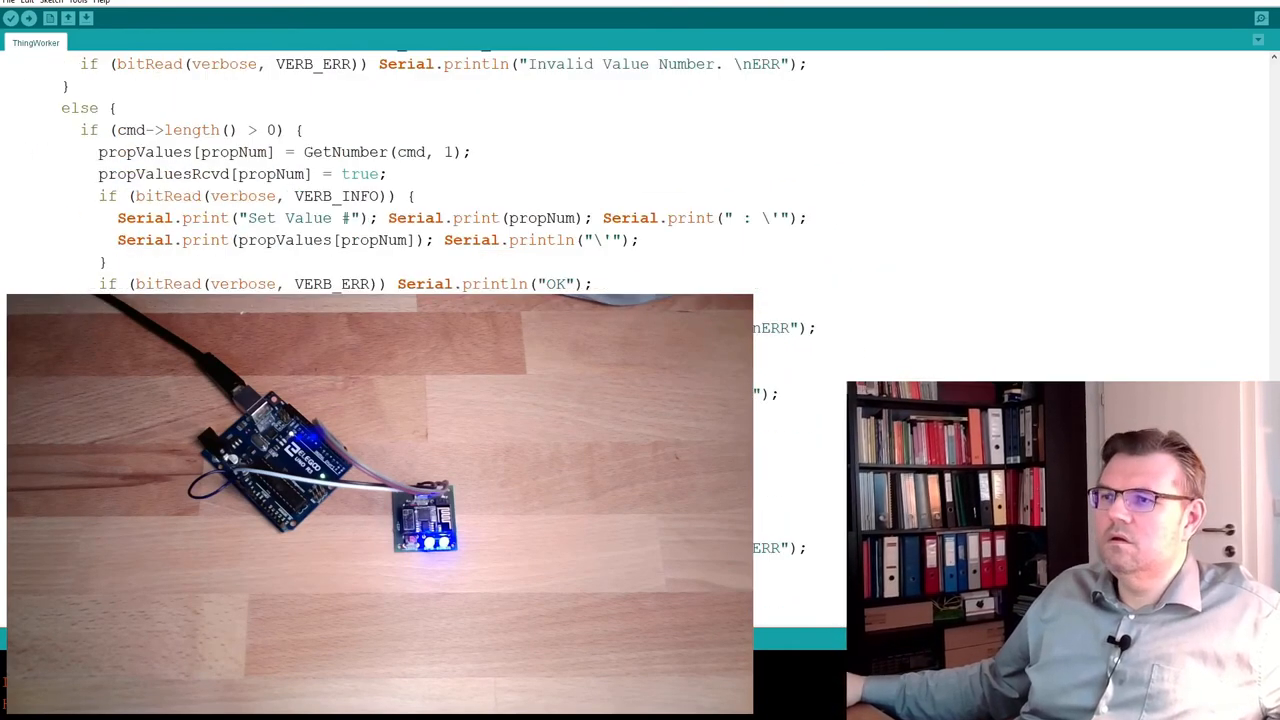
scroll(down, 3)
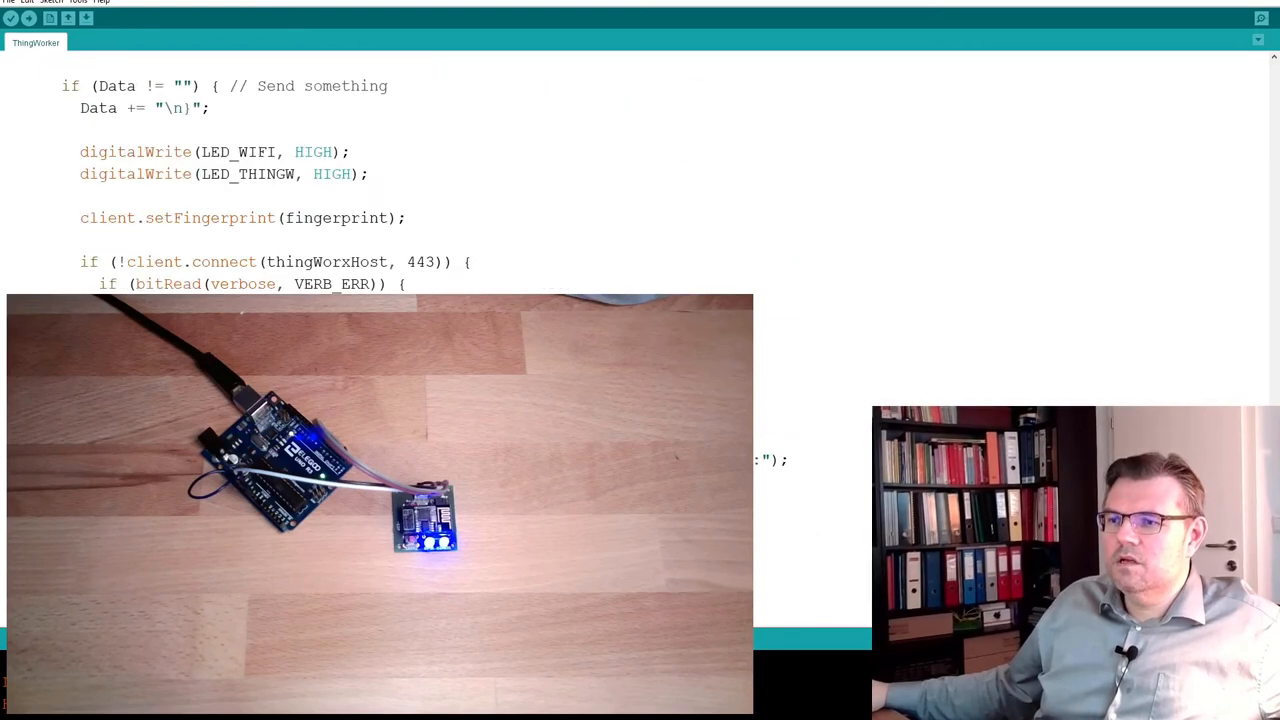
scroll(down, 3)
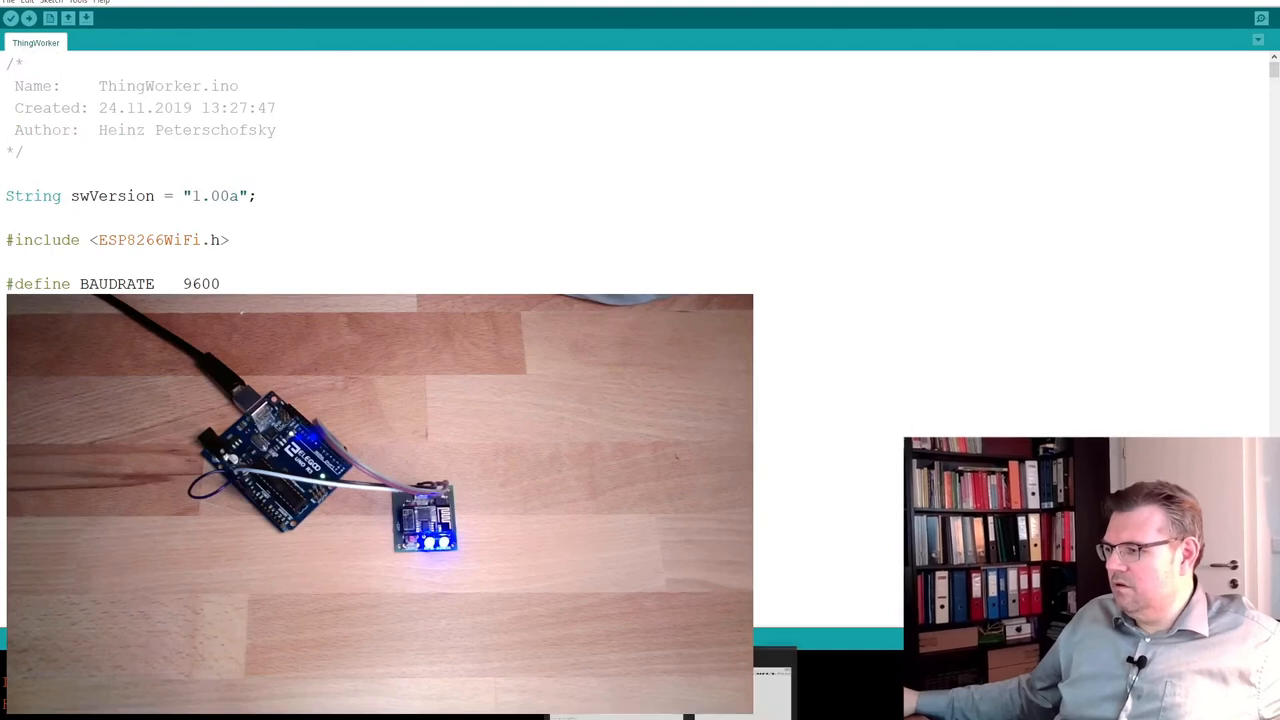
Start the serial monitor at 9600 baud to see the gateway's version 1.00a and READY messages
click(1260, 18)
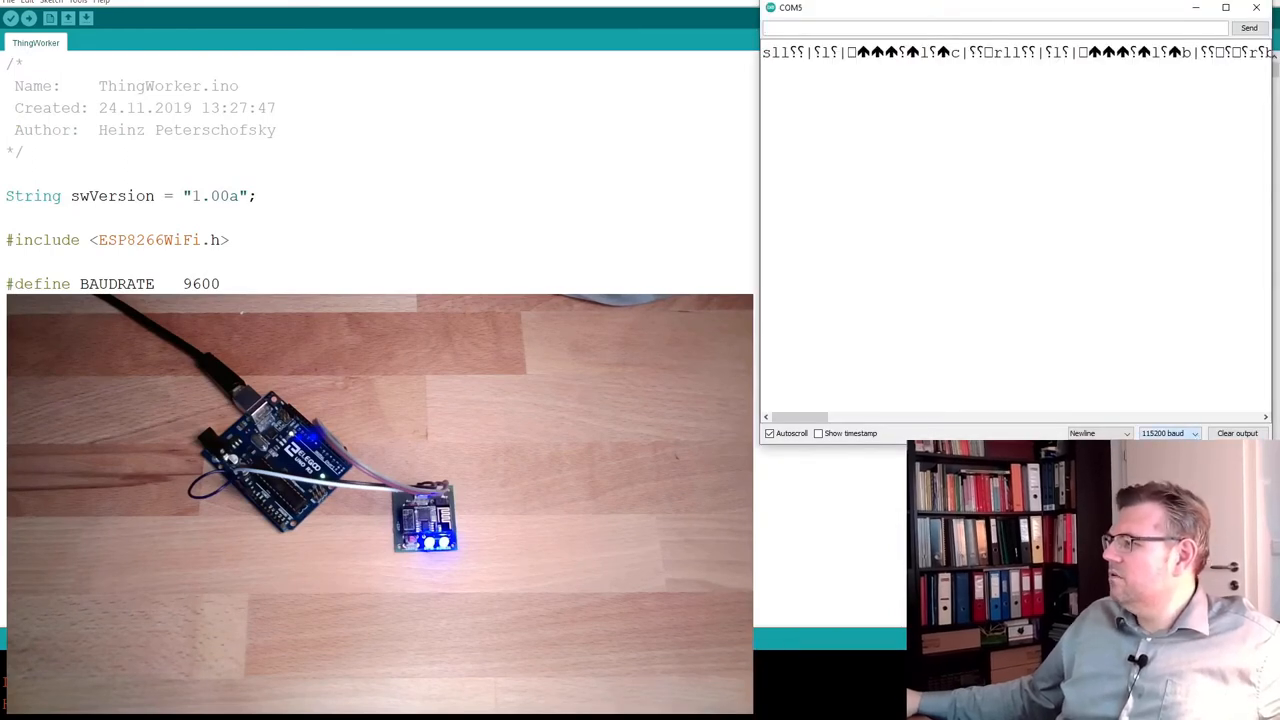
click(1164, 432)
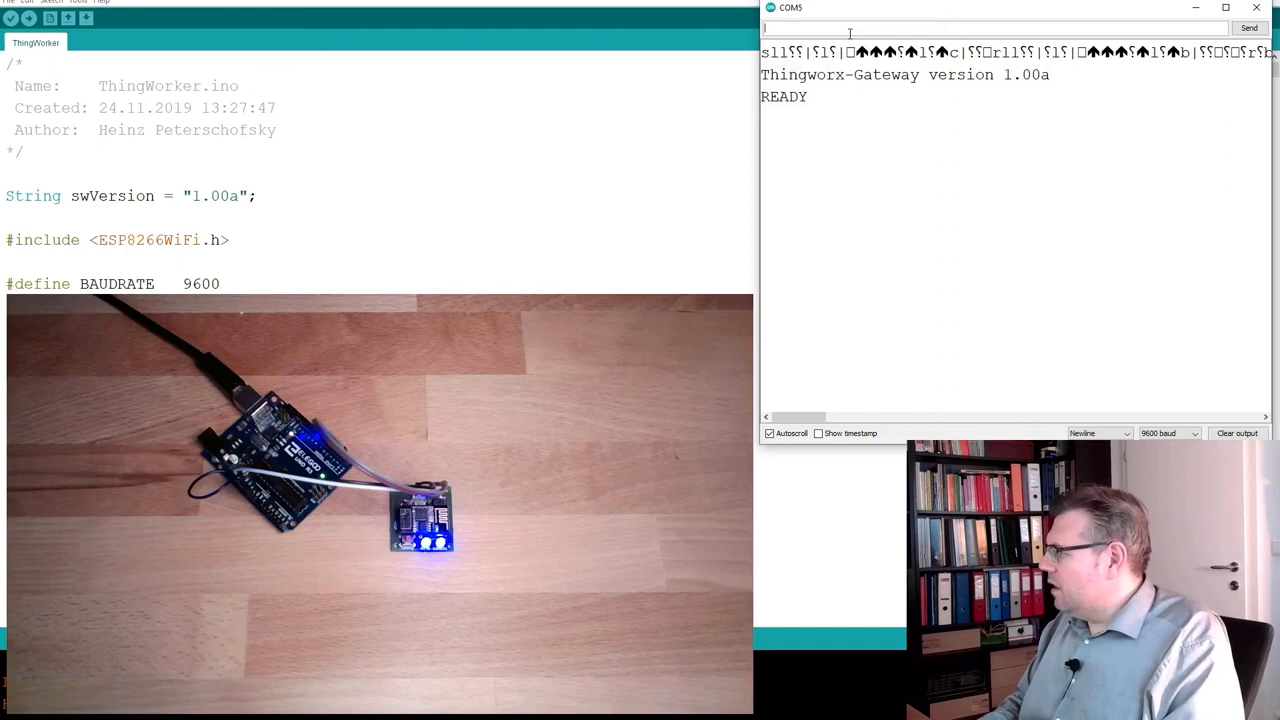
text(ge)
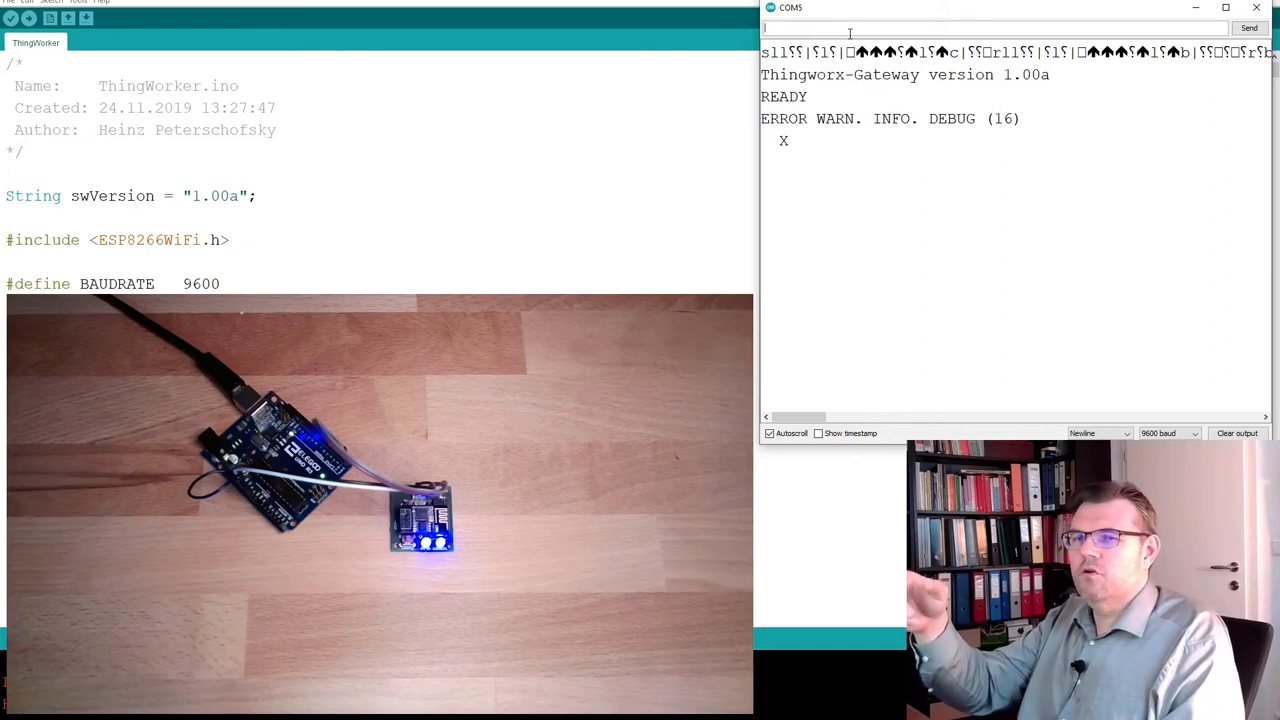
text(s)
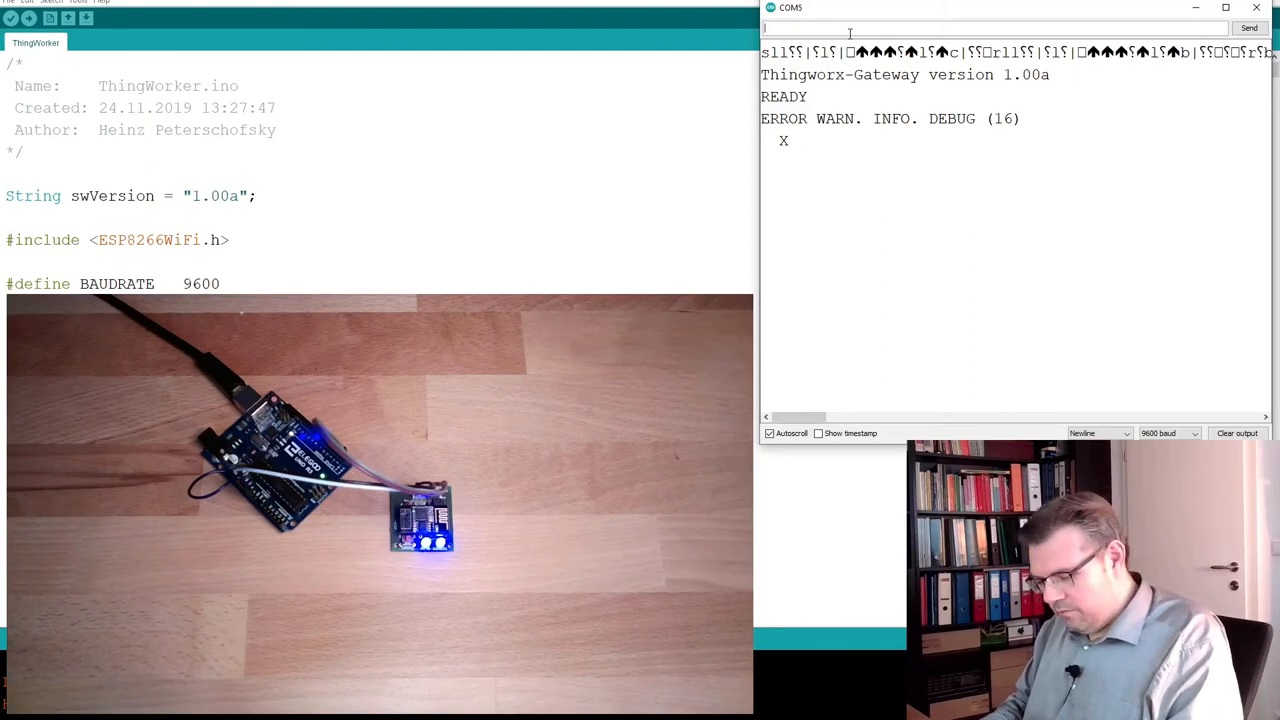
text(star)
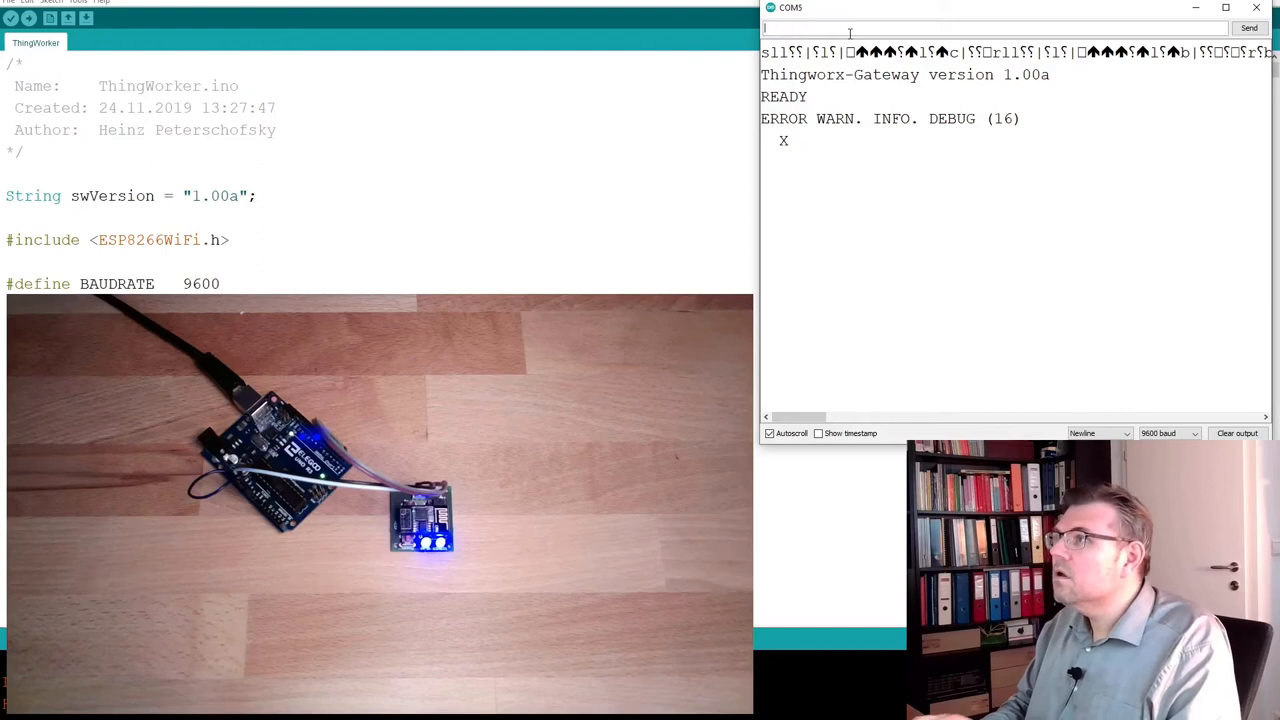
text(stas)
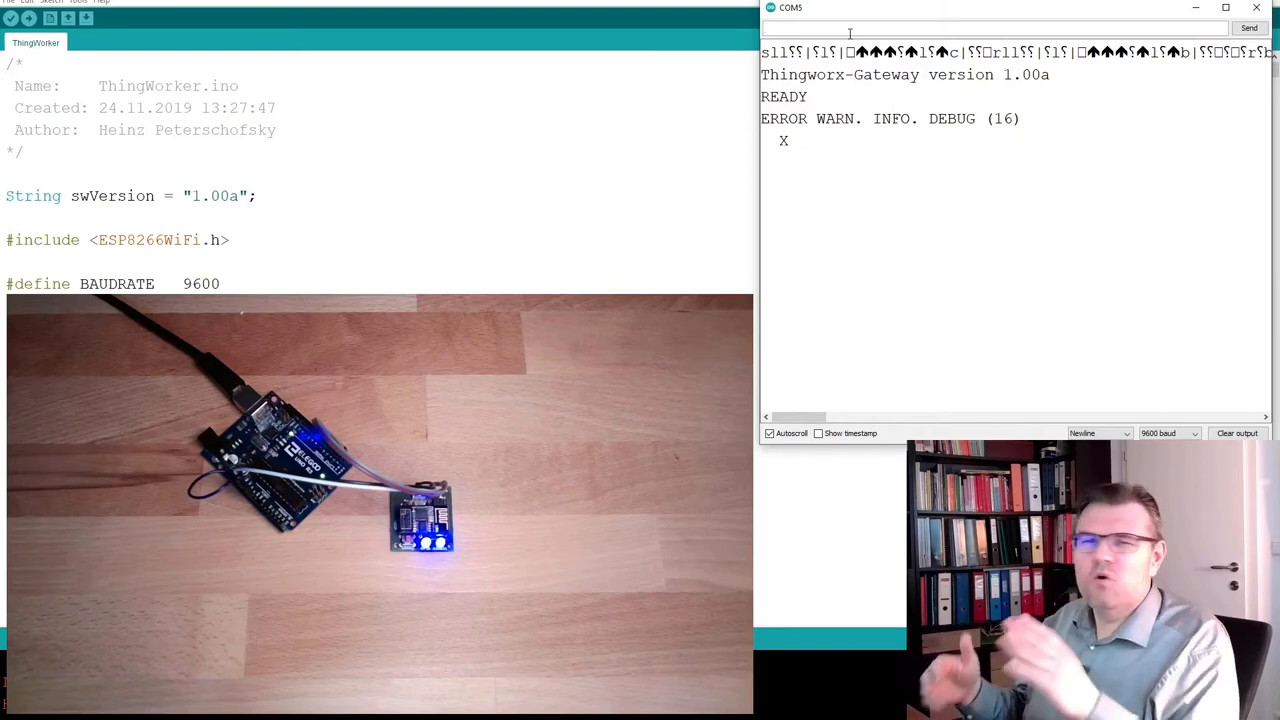
text(d)
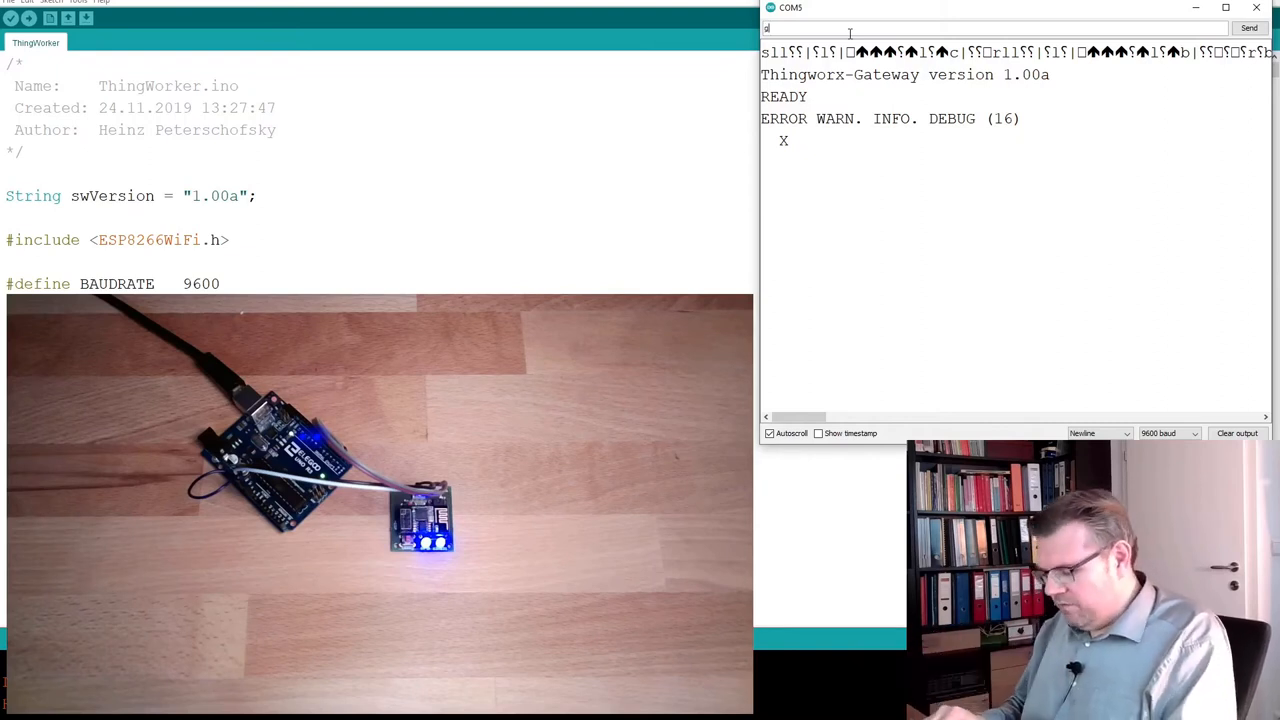
text(getvel)
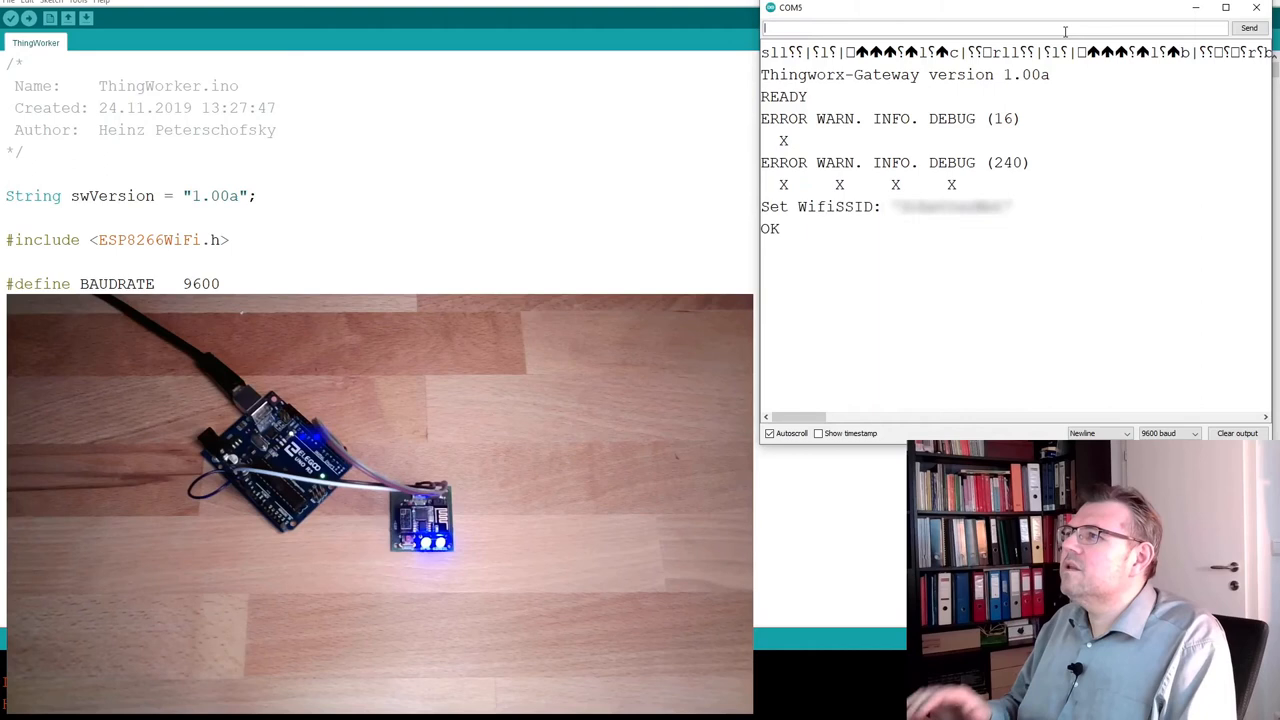
Send the setpass command so the gateway gets the WiFi password and connects
text(s)
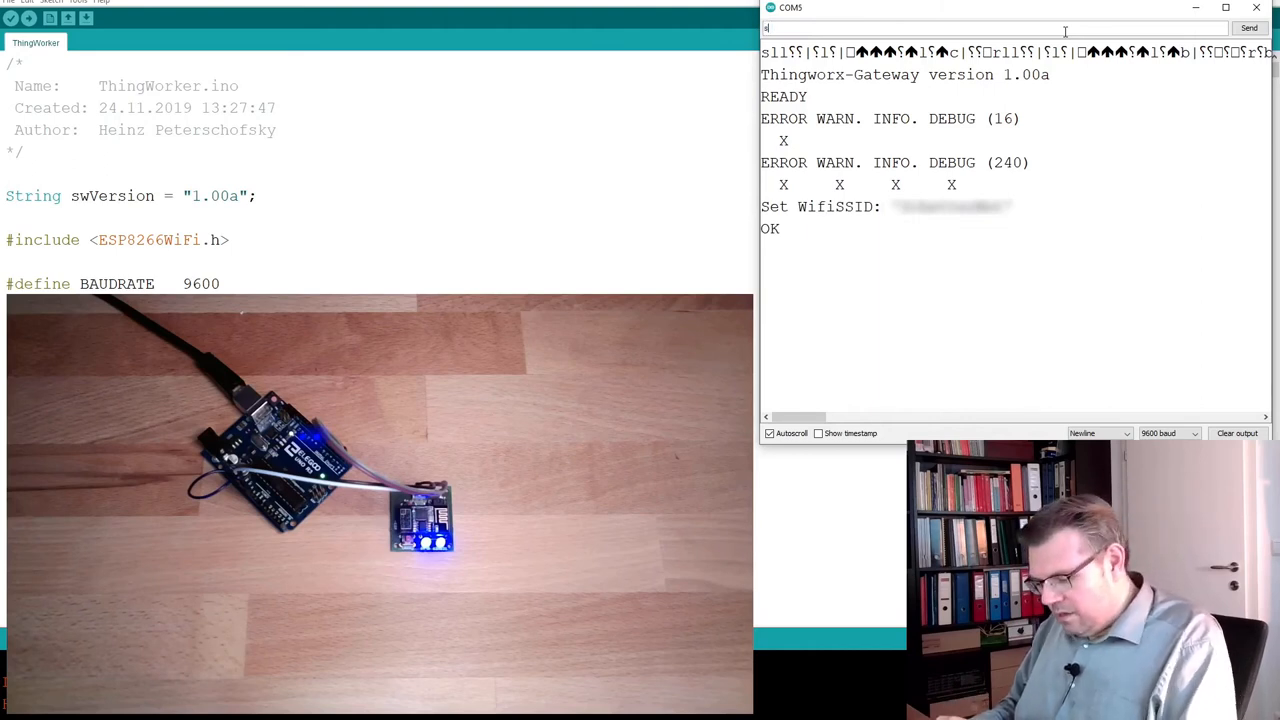
text(etpass)
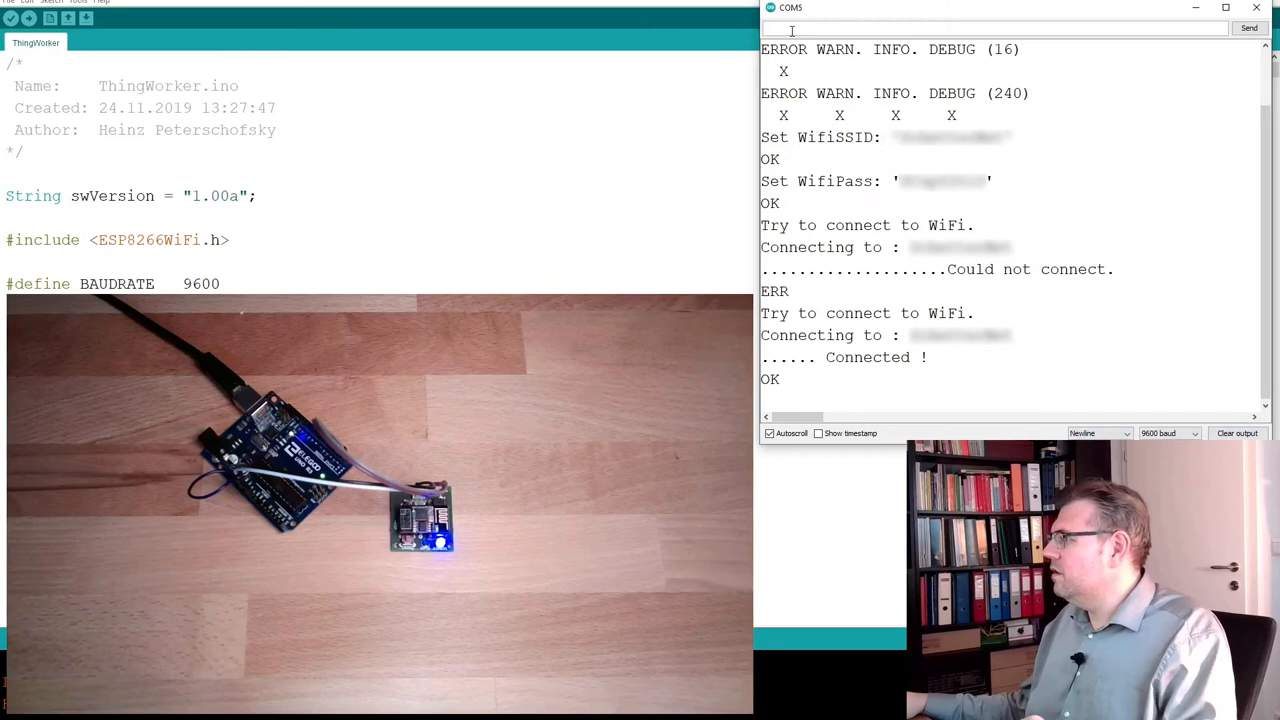
text(set)
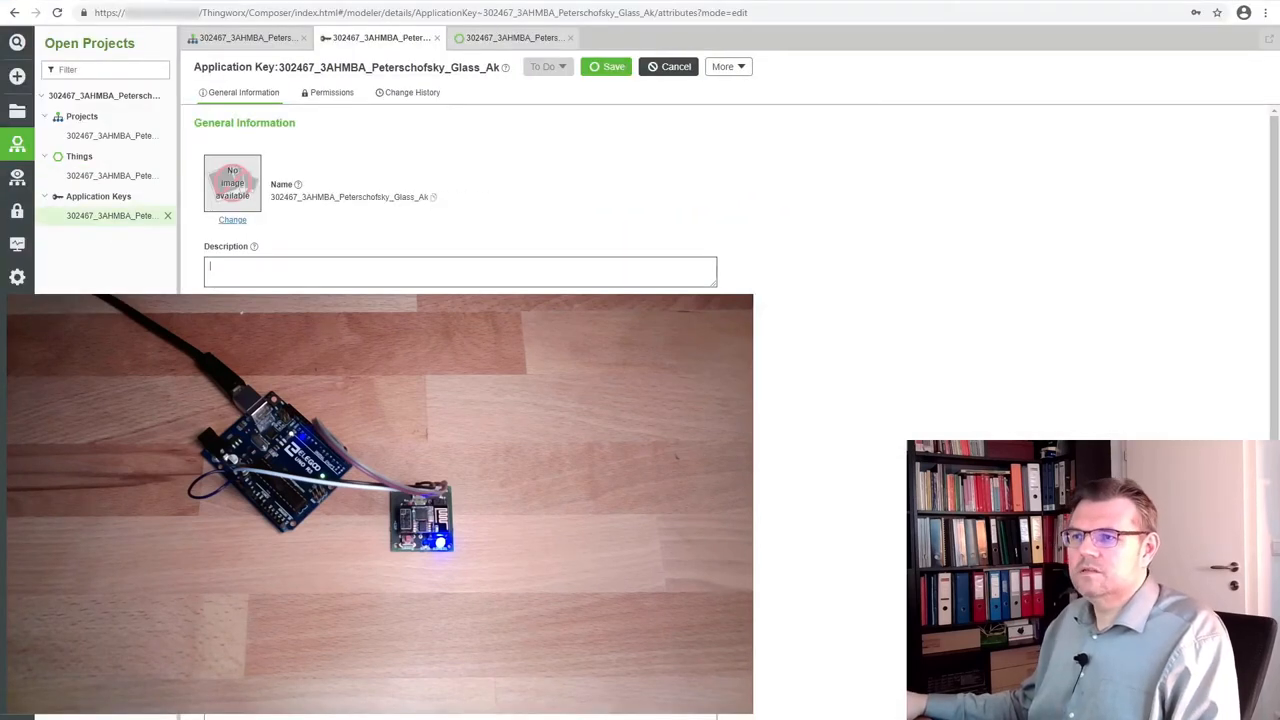
Select the application key's Key ID on the ThingWorx Application Key page
scroll(down, 3)
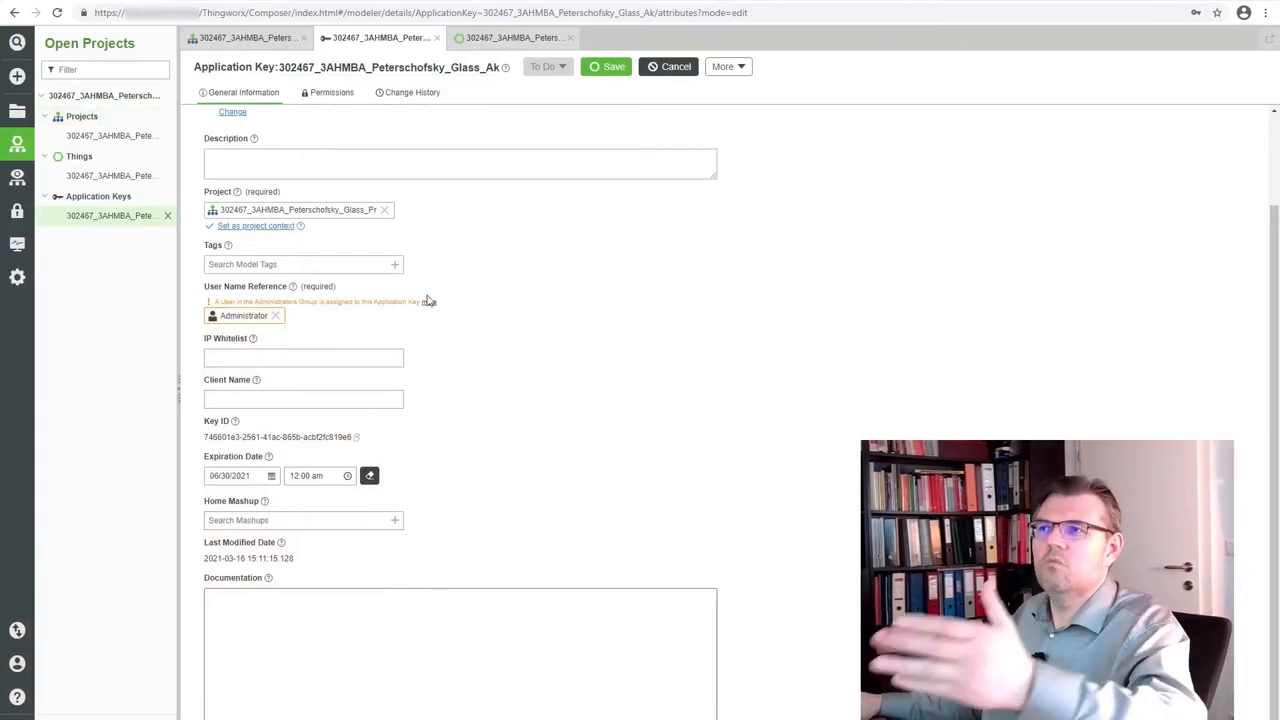
click(356, 436)
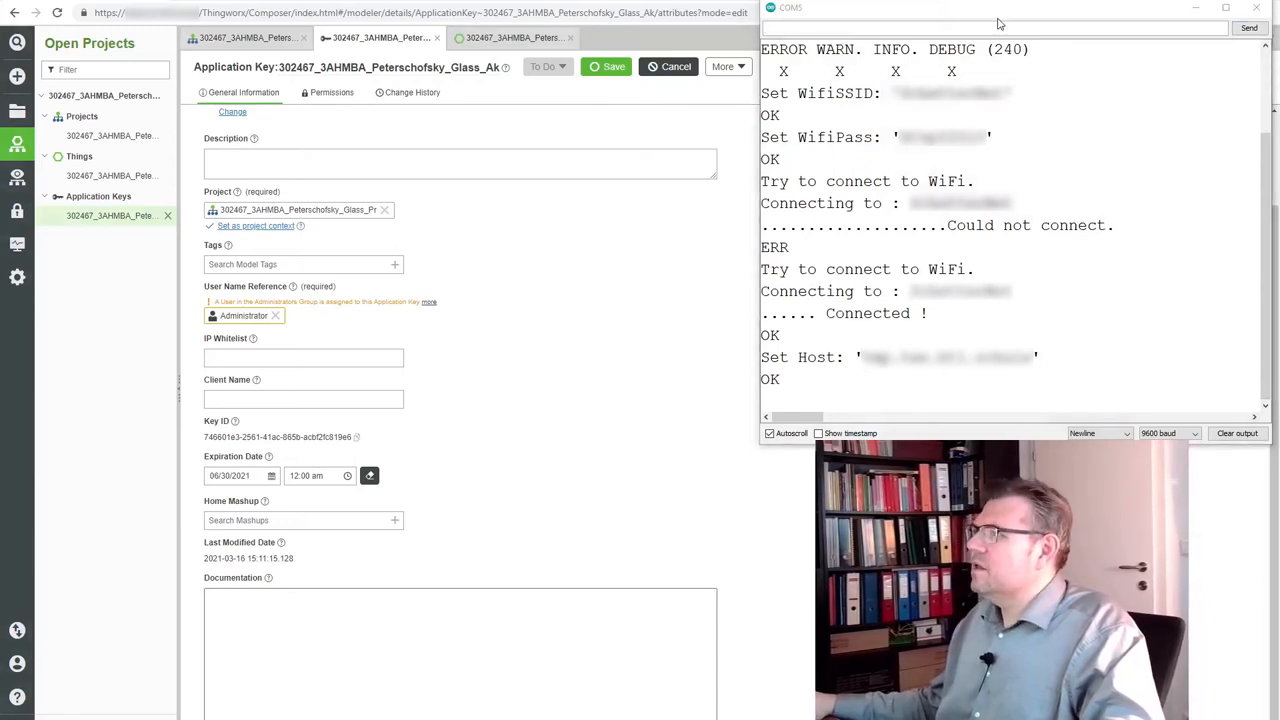
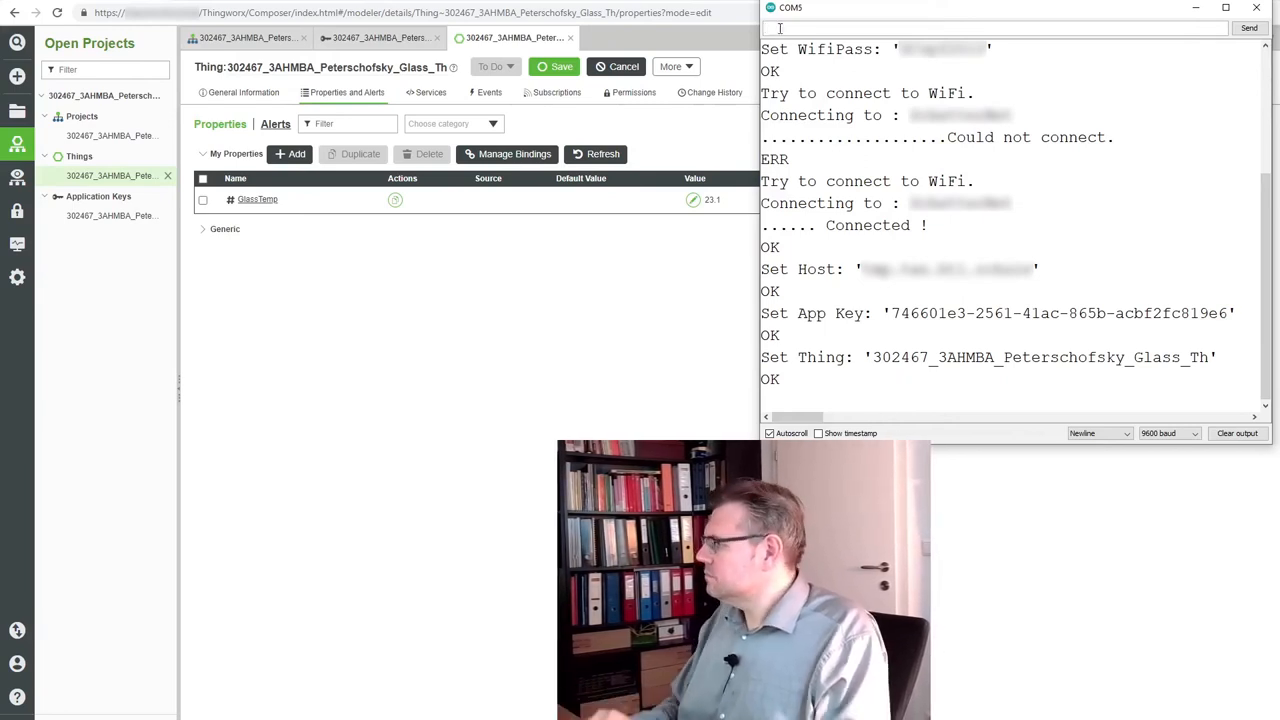
Send setvaluename 0 GlassTemp and setvaluethreshold 0 0.25 to the gateway
text(setvaluename)
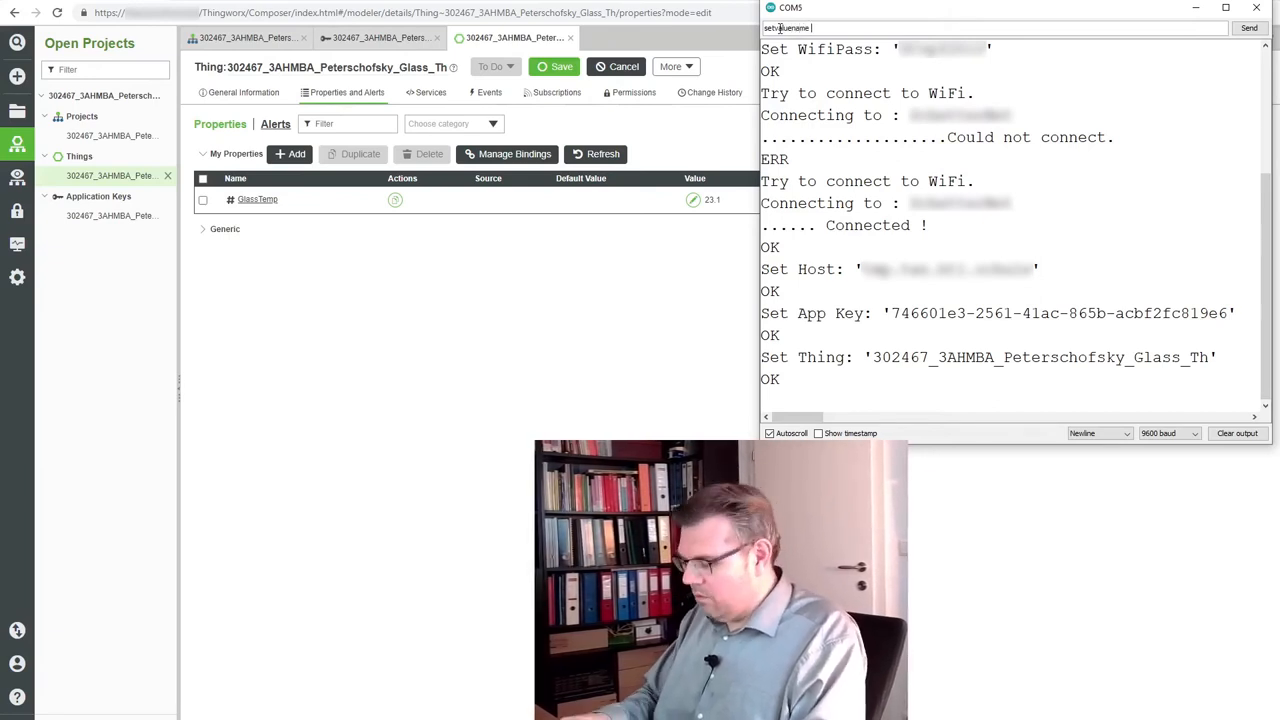
text(0)
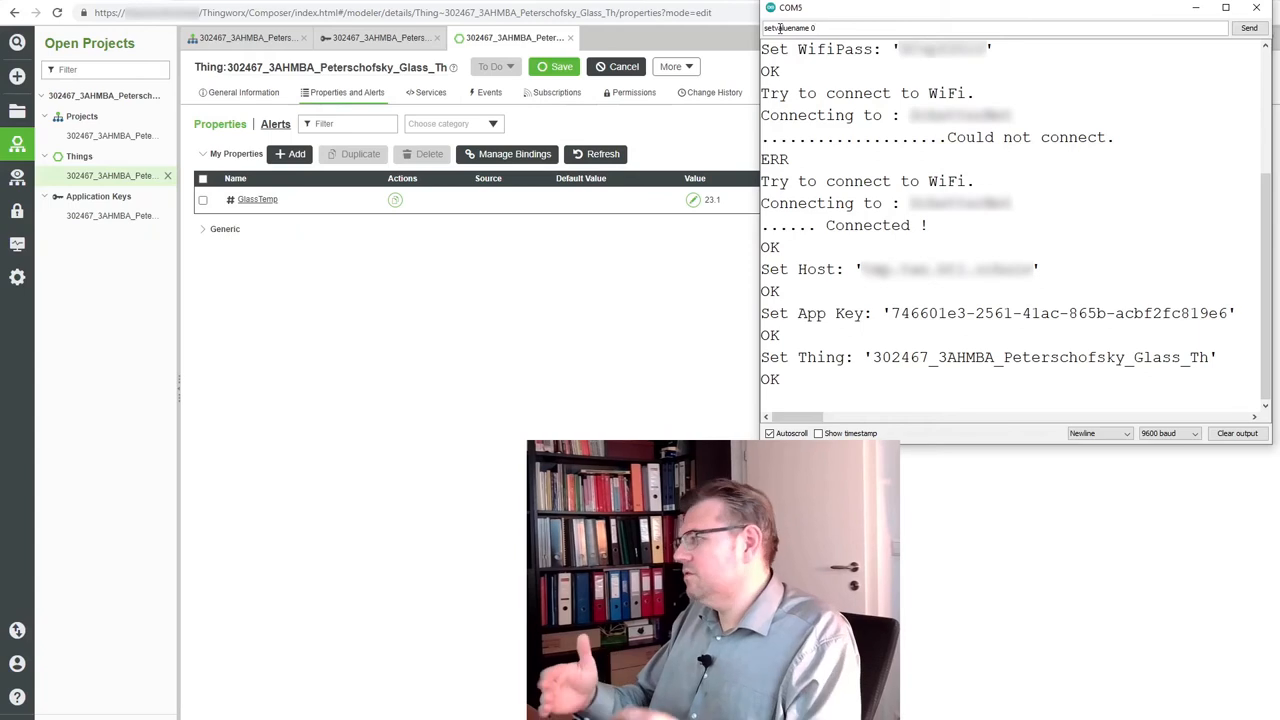
text(G)
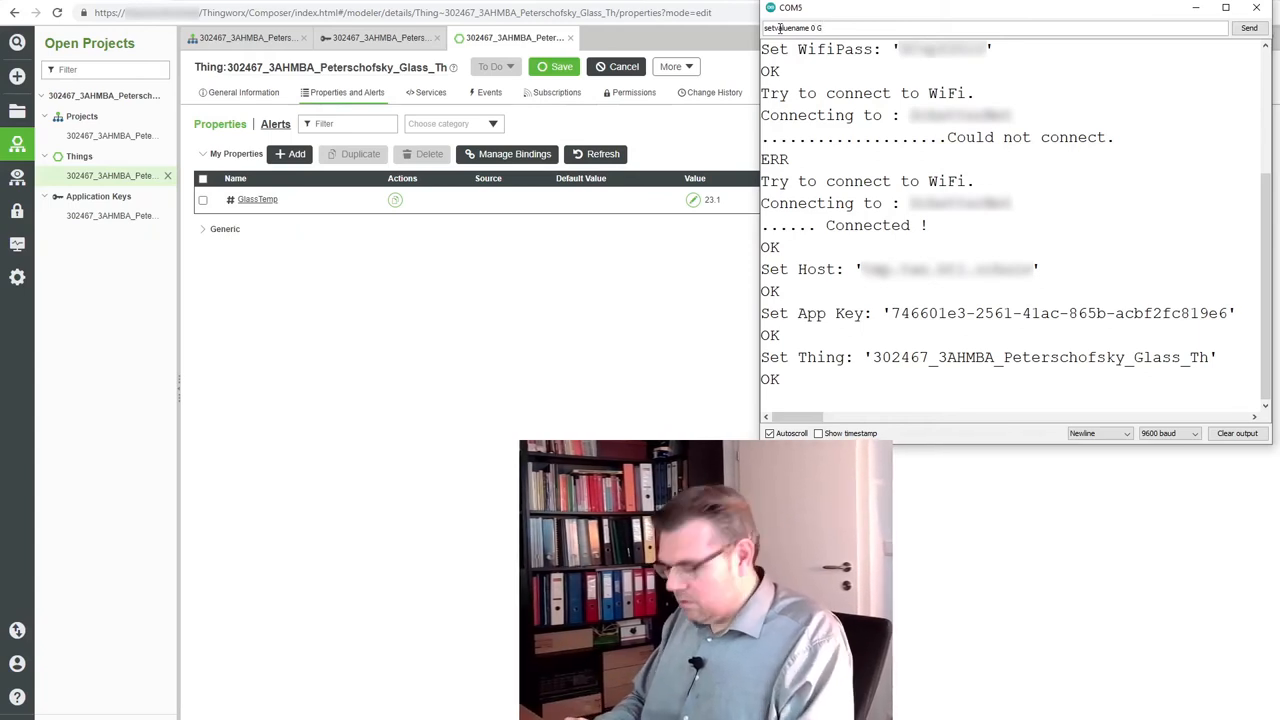
text(lassTemp)
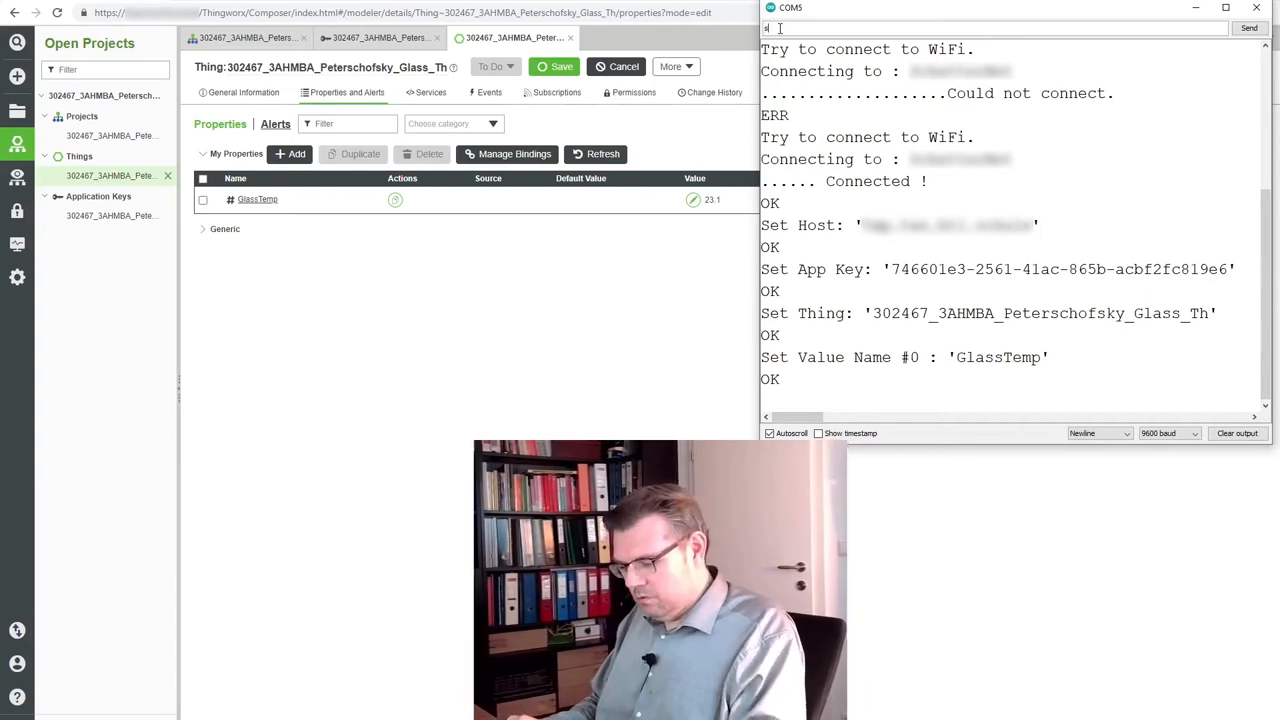
text(set)
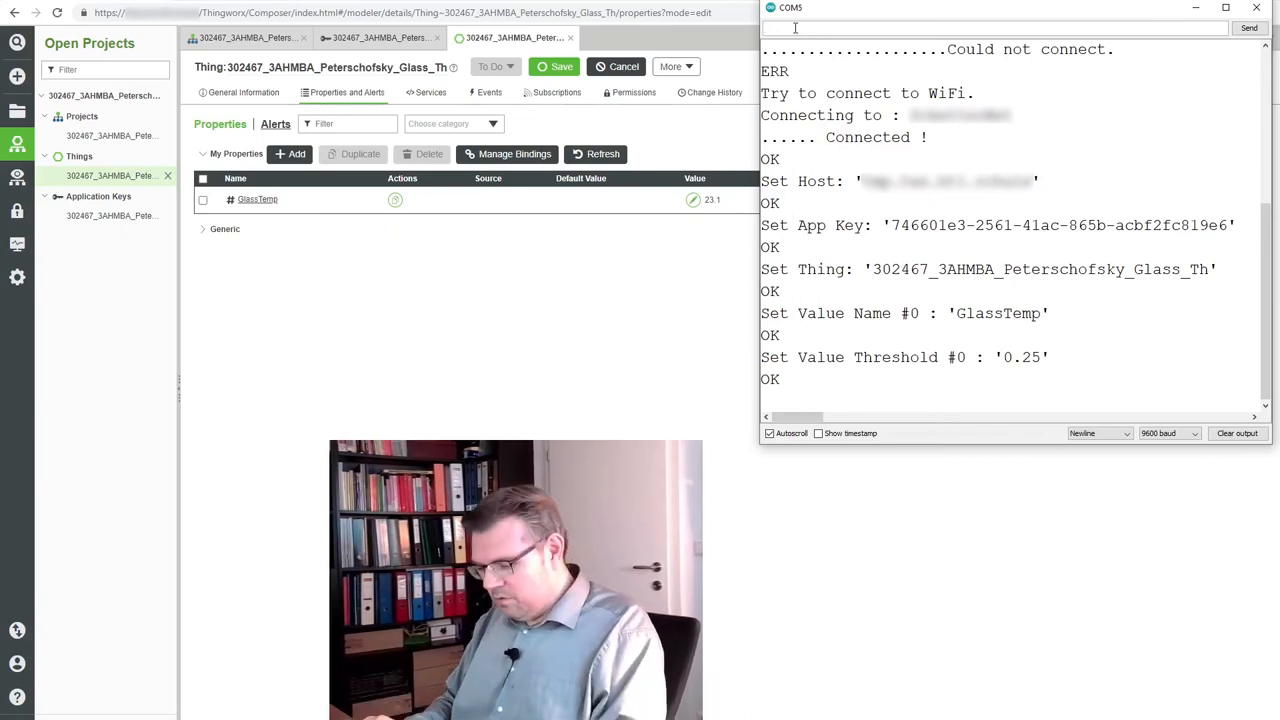
Send a setvalue command with a new GlassTemp reading to the gateway
text(setval)
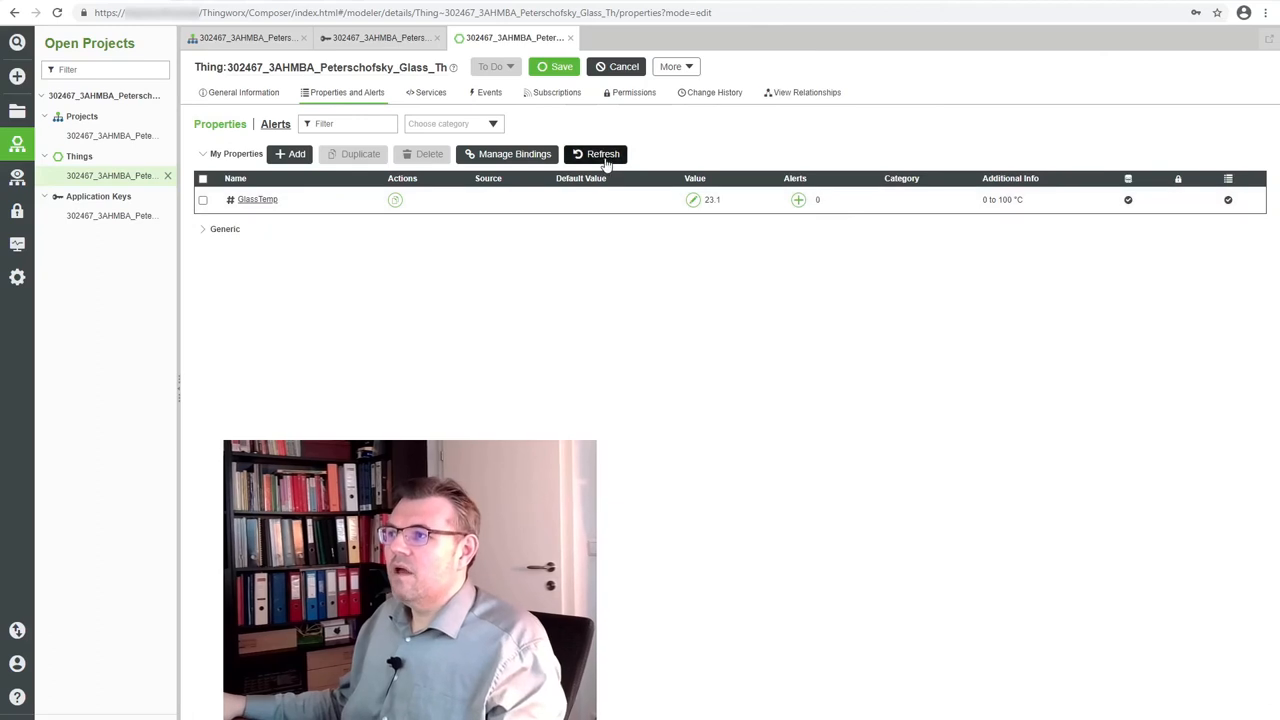
Refresh the Thing's properties and confirm GlassTemp 25.300 was pushed with Response 200
click(602, 154)
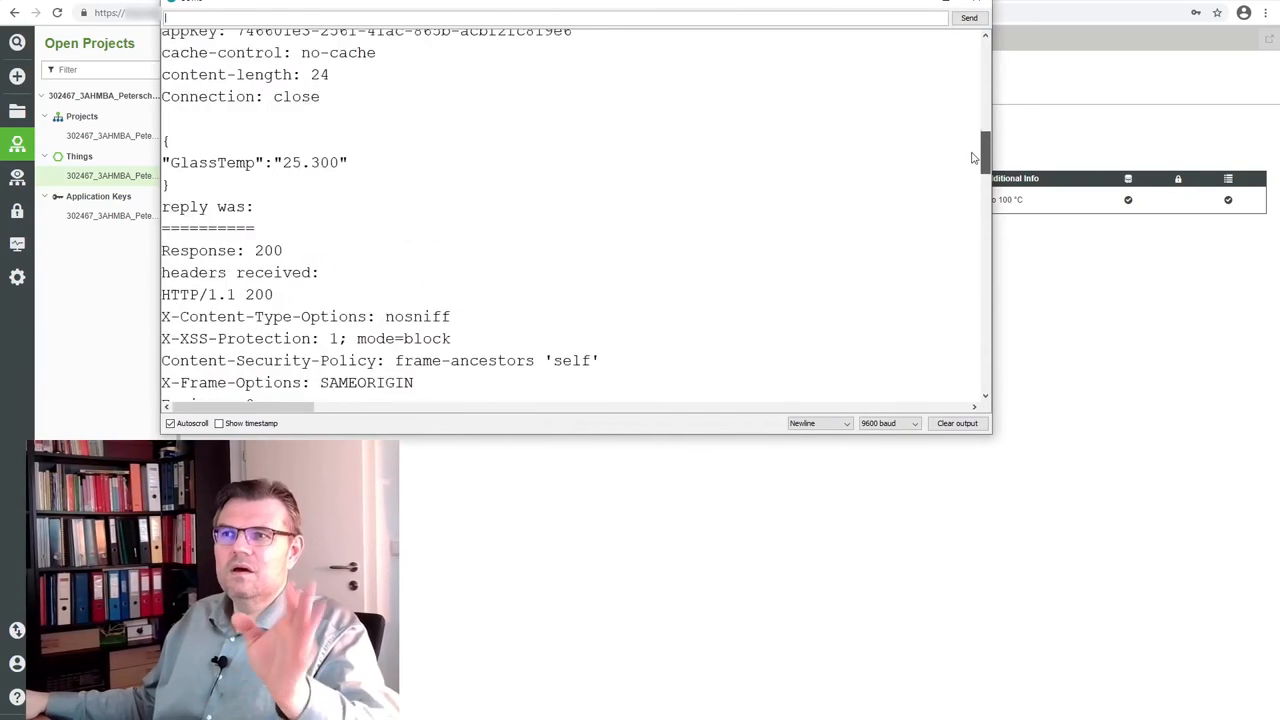
scroll(down, 3)
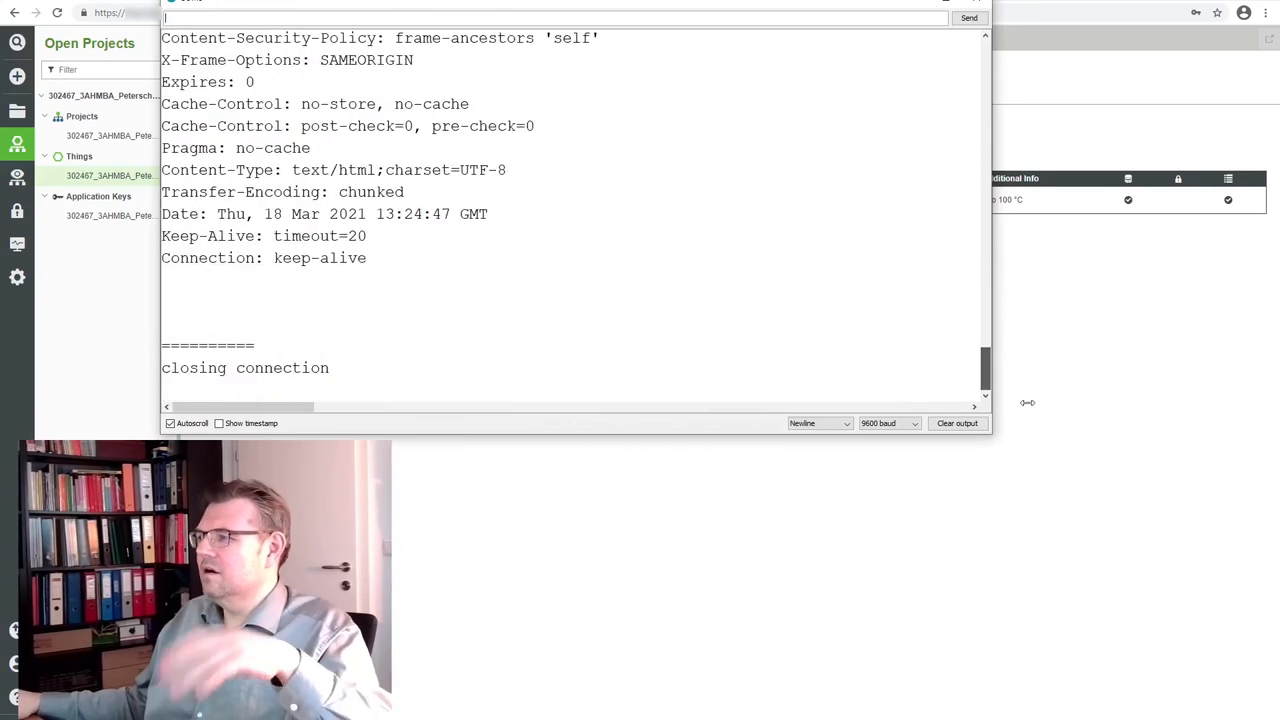